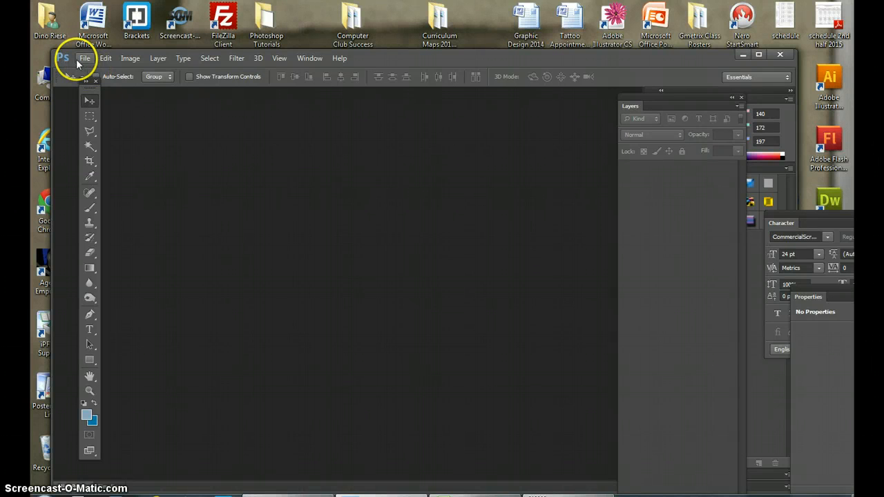
Create a new U.S. Paper Letter document, 8.5 x 11 inches at 300 ppi
left_click(85, 58)
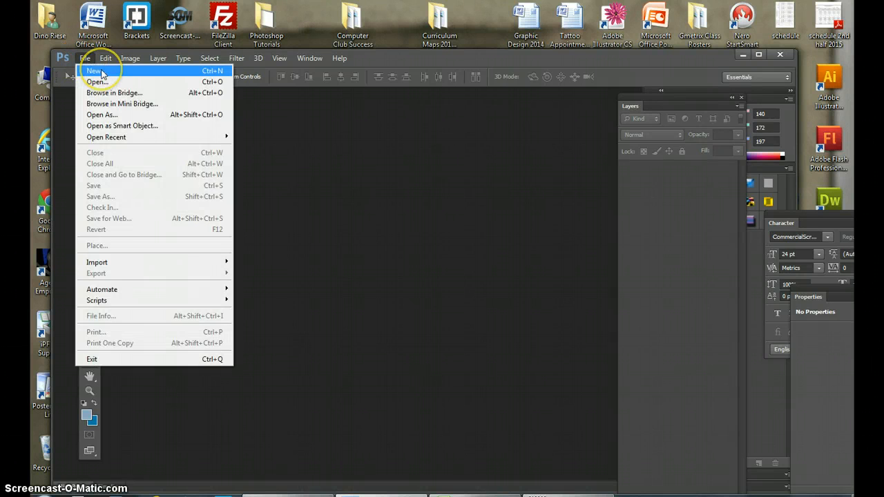
left_click(93, 70)
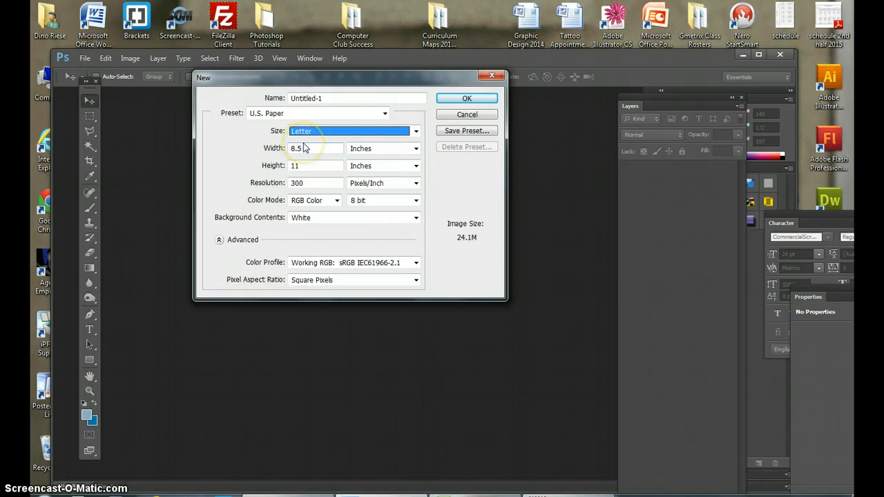
mouse_move(304, 148)
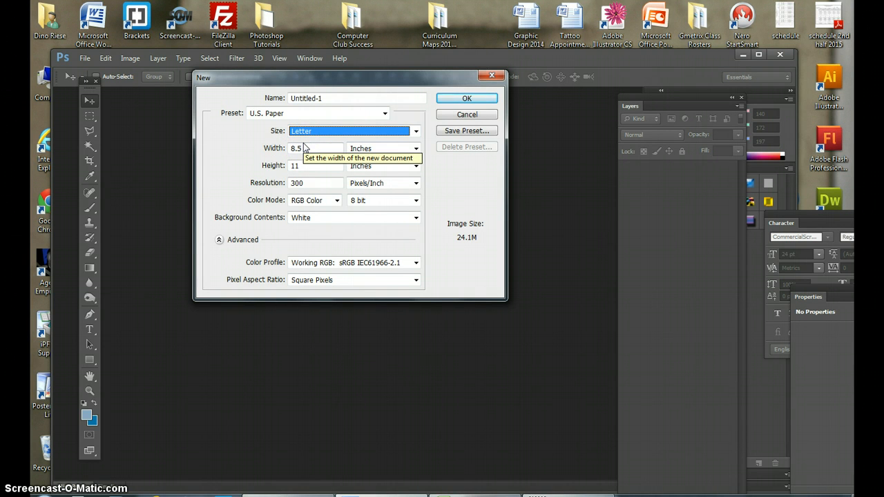
mouse_move(310, 187)
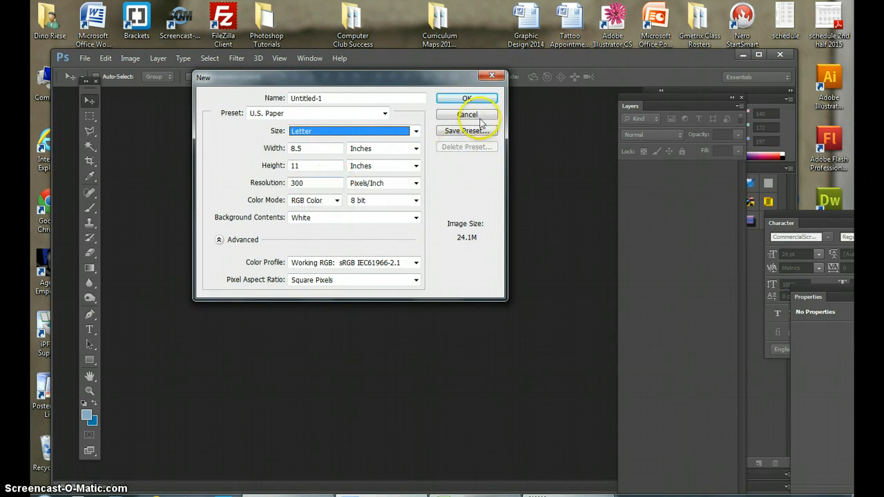
left_click(467, 97)
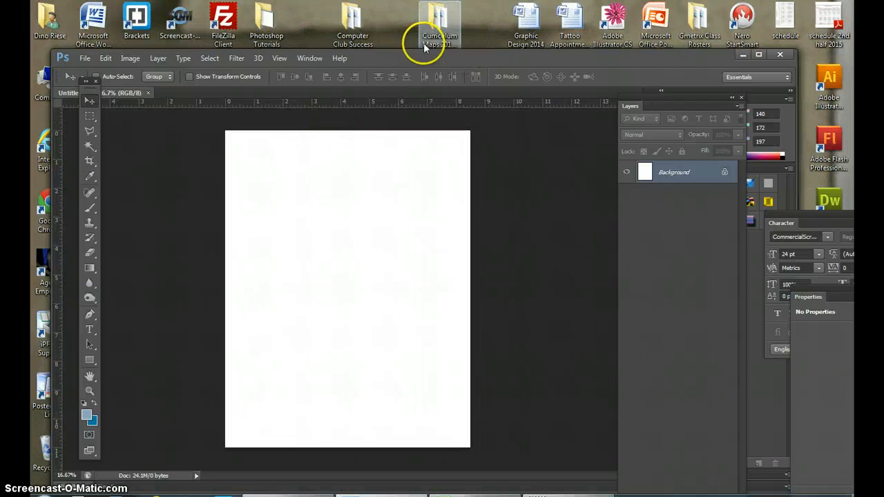
mouse_move(365, 148)
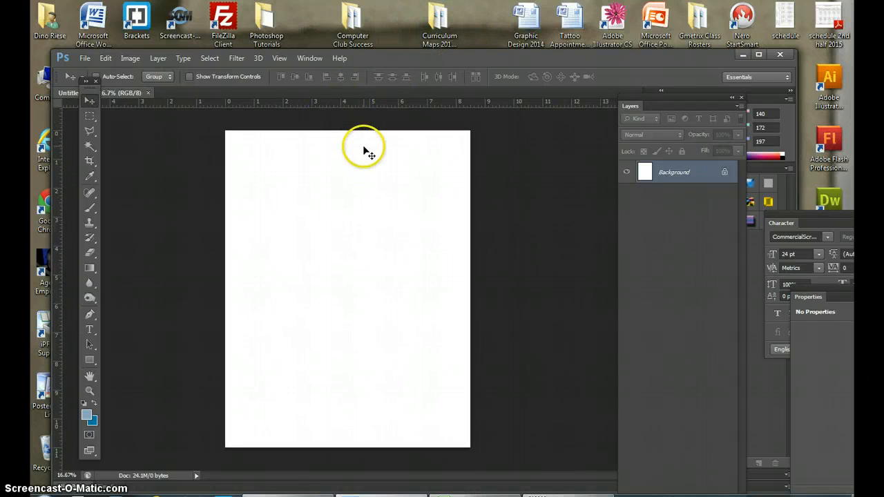
mouse_move(83, 314)
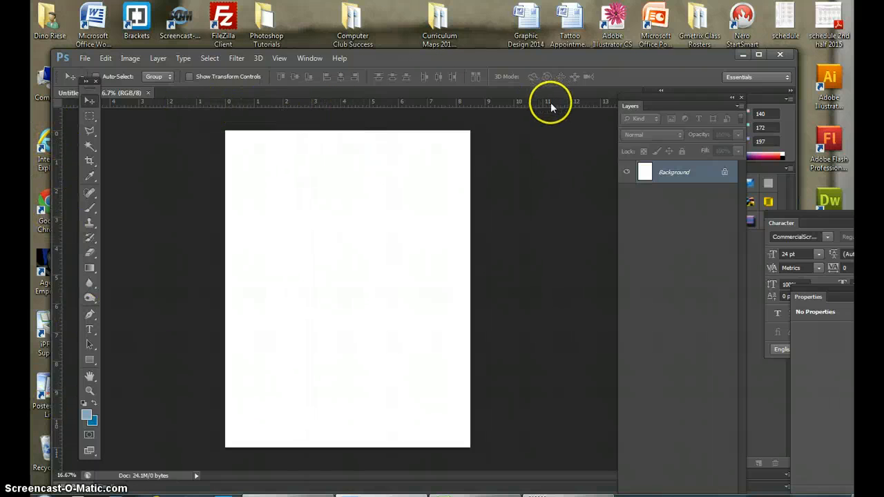
mouse_move(375, 118)
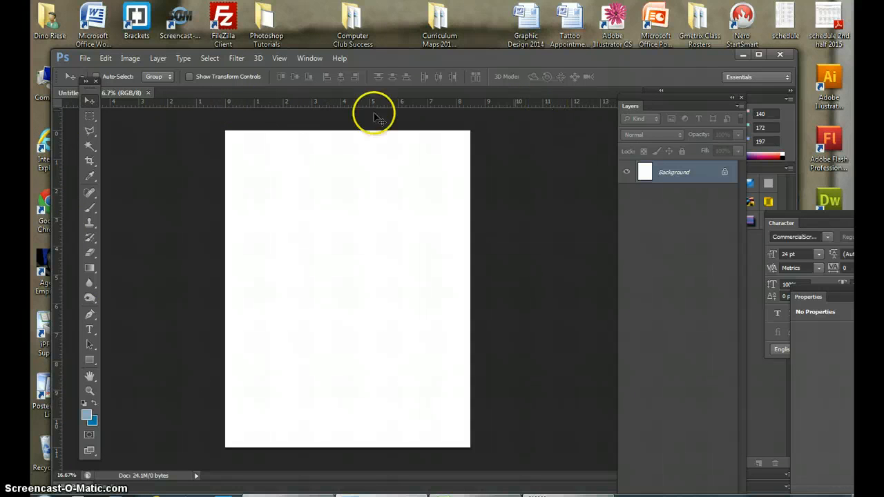
mouse_move(261, 487)
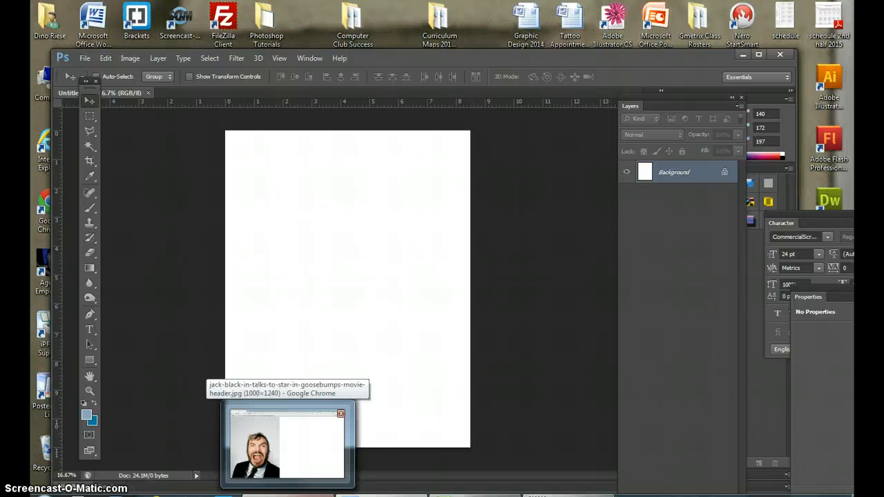
Switch to Chrome and open the full-size screaming-man headshot image
left_click(286, 442)
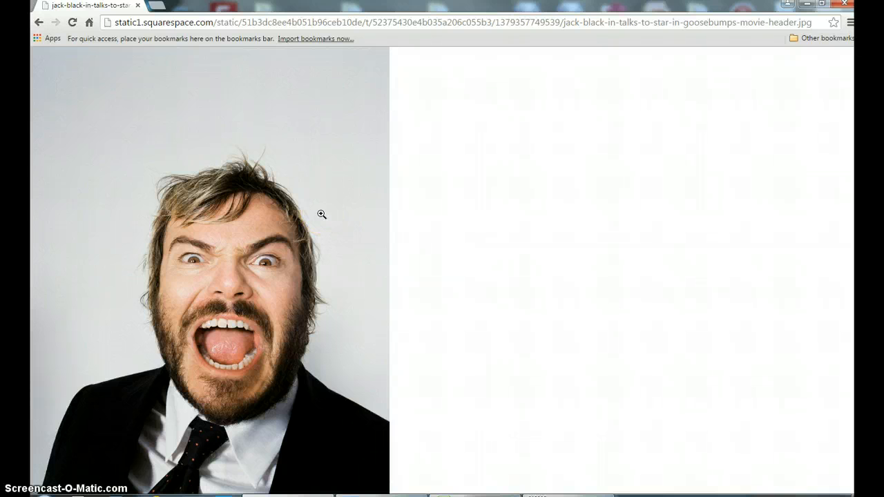
left_click(221, 211)
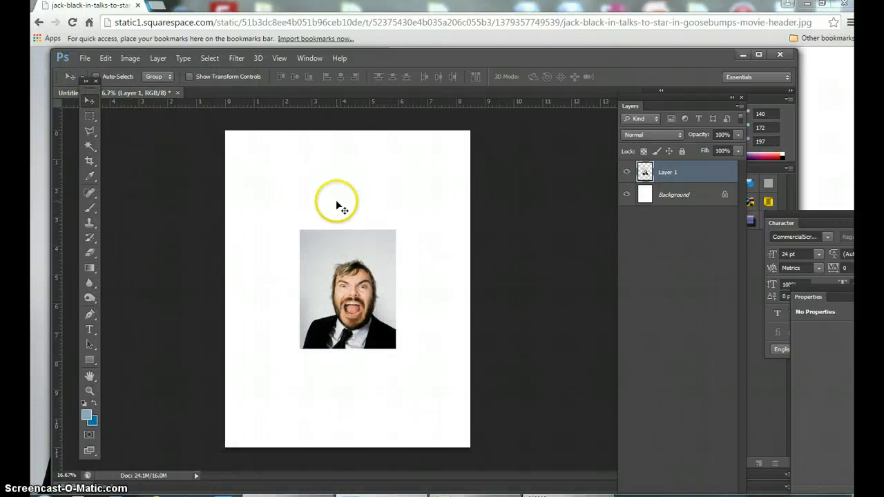
mouse_move(311, 232)
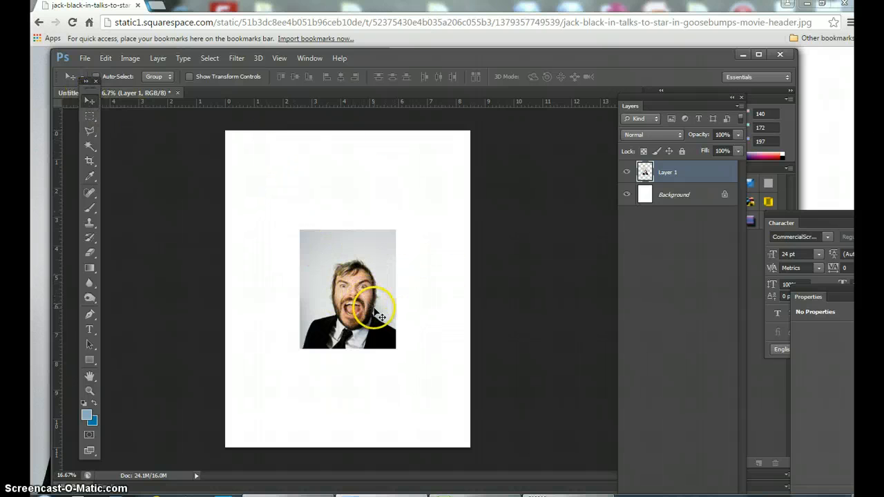
Move the pasted headshot to the top-left corner and scale it to half page width and height
left_click_drag(375, 311, 299, 208)
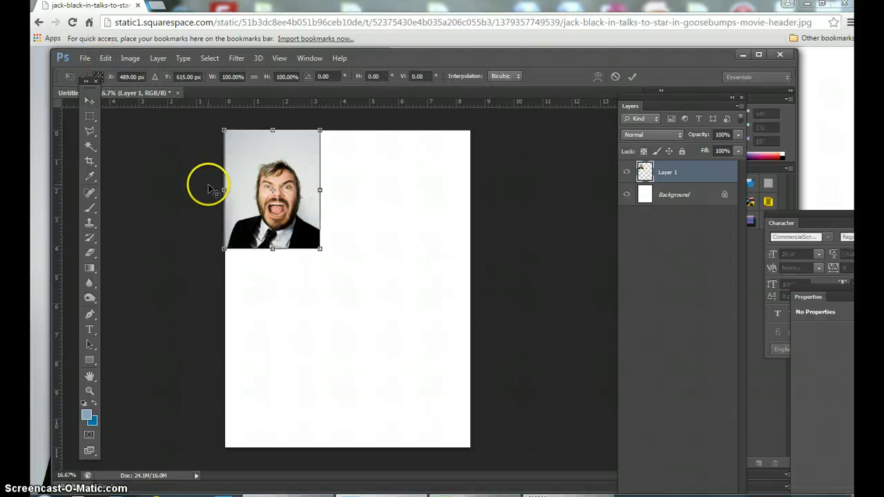
left_click(105, 58)
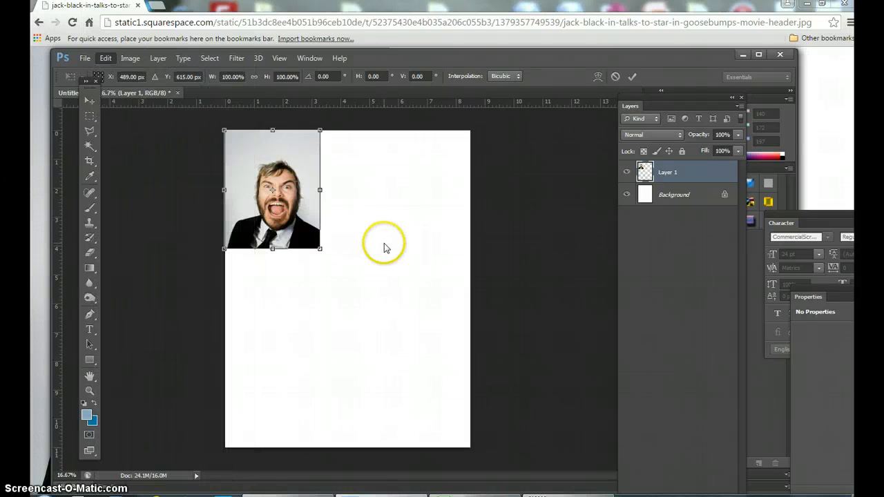
left_click_drag(320, 190, 334, 190)
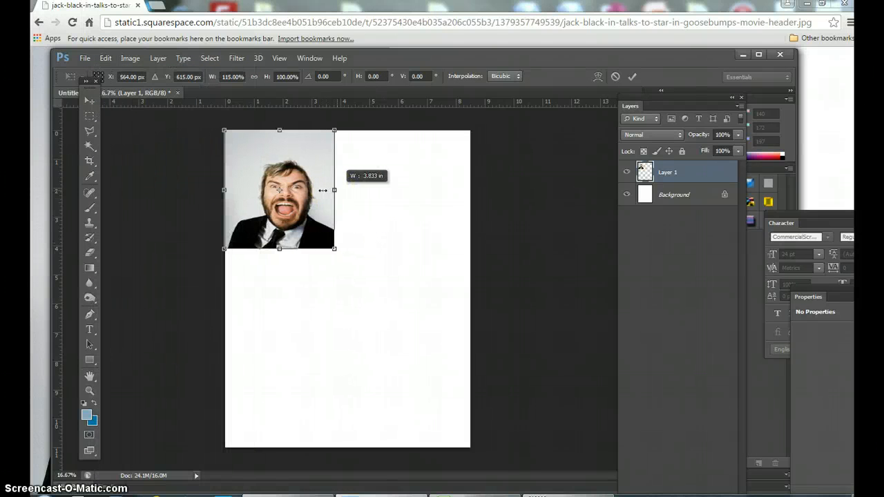
left_click_drag(335, 190, 348, 190)
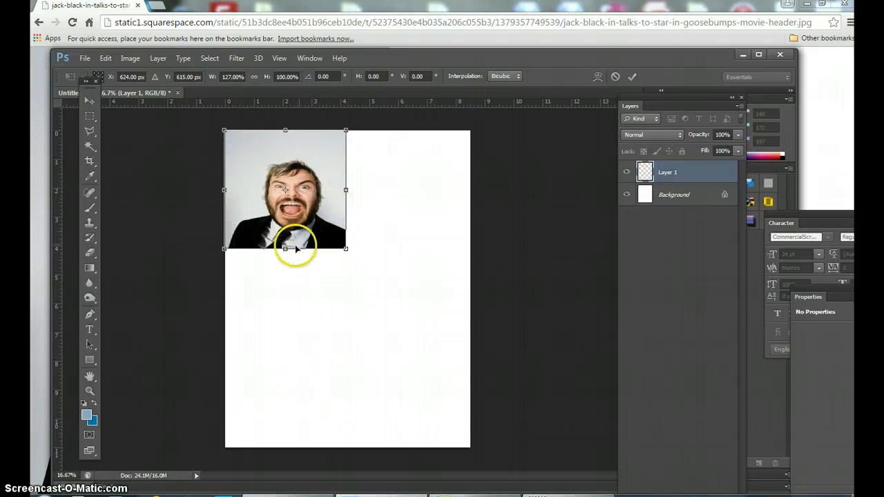
left_click_drag(286, 248, 286, 281)
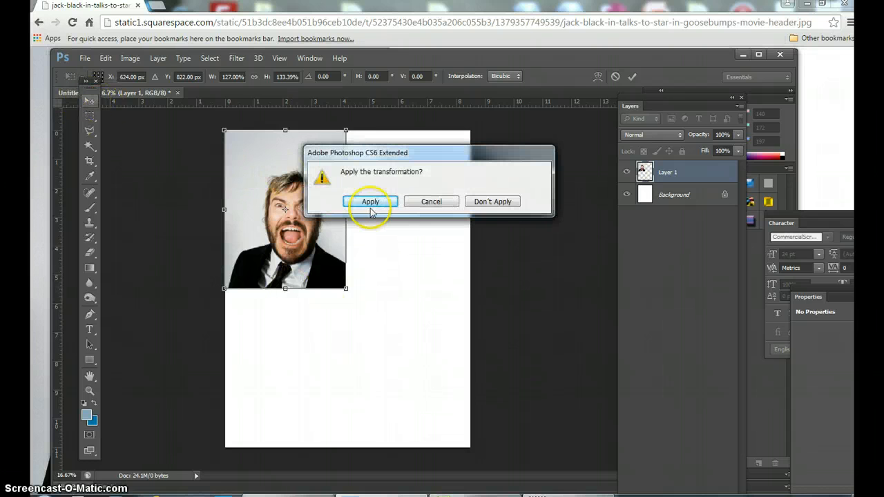
left_click(371, 201)
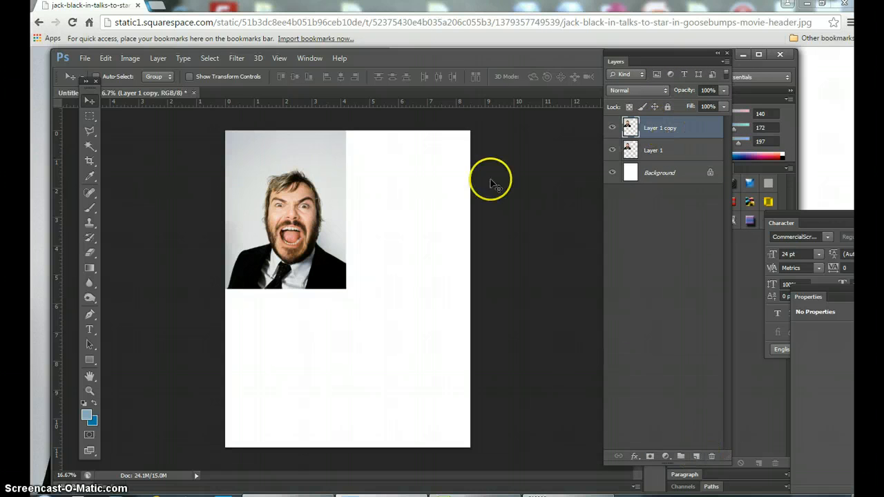
Move the photo copy to the right half, flip it horizontally, and stretch it to the right edge
left_click_drag(491, 179, 408, 217)
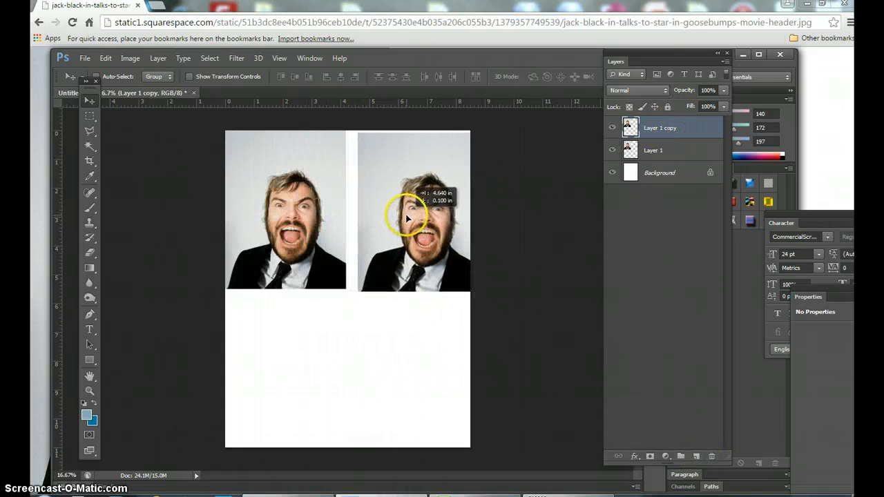
left_click_drag(407, 207, 408, 221)
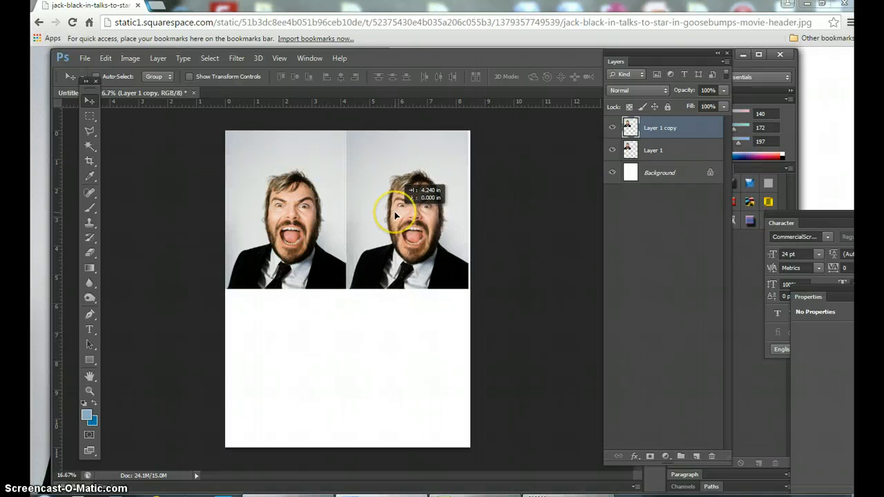
left_click_drag(396, 216, 324, 216)
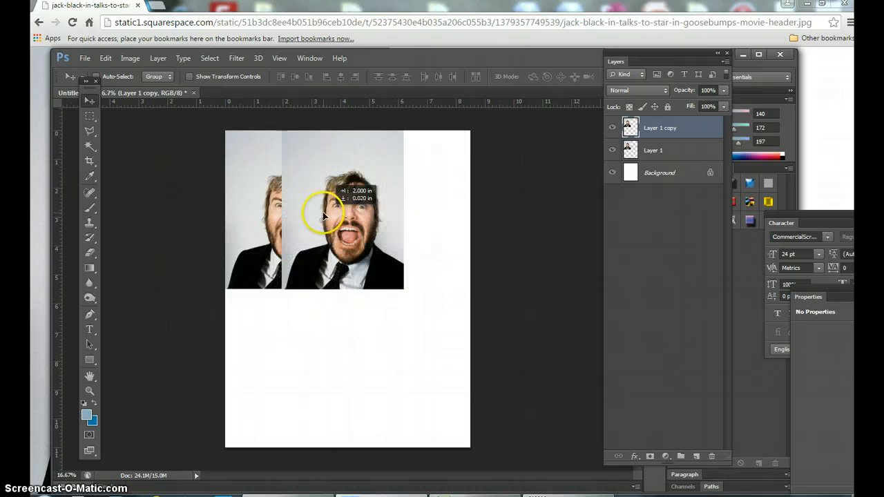
left_click_drag(325, 214, 276, 218)
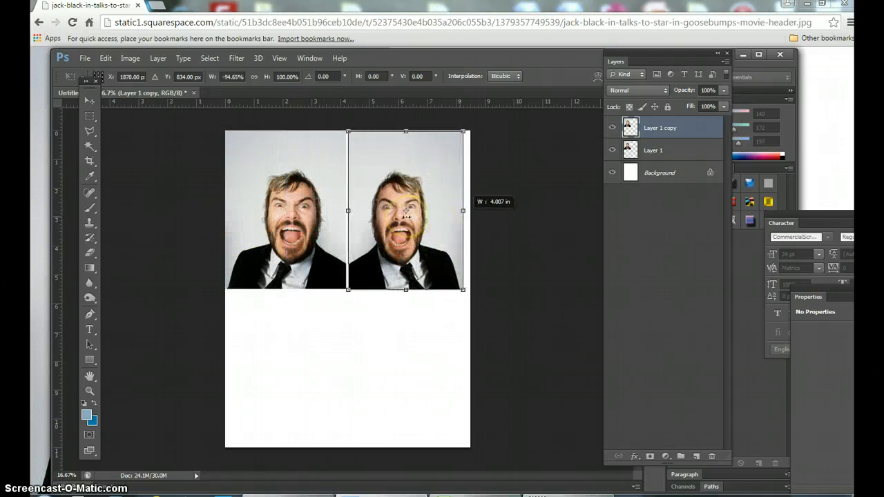
left_click_drag(463, 211, 473, 210)
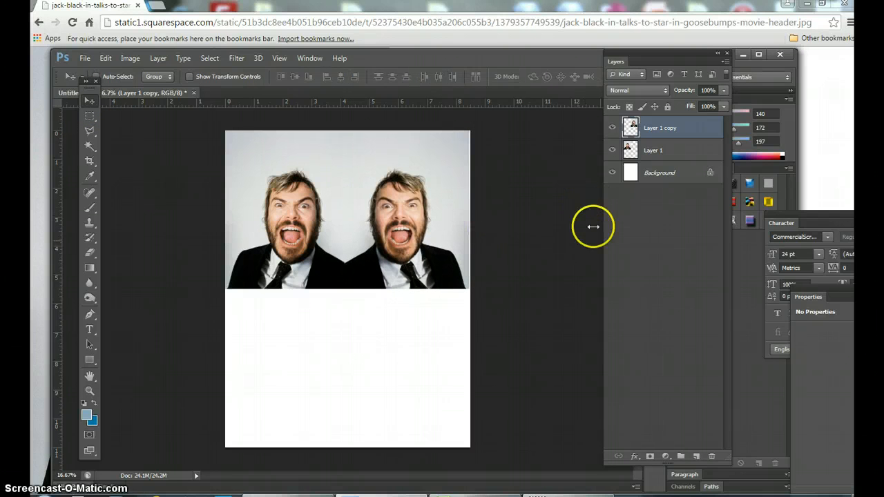
left_click(105, 58)
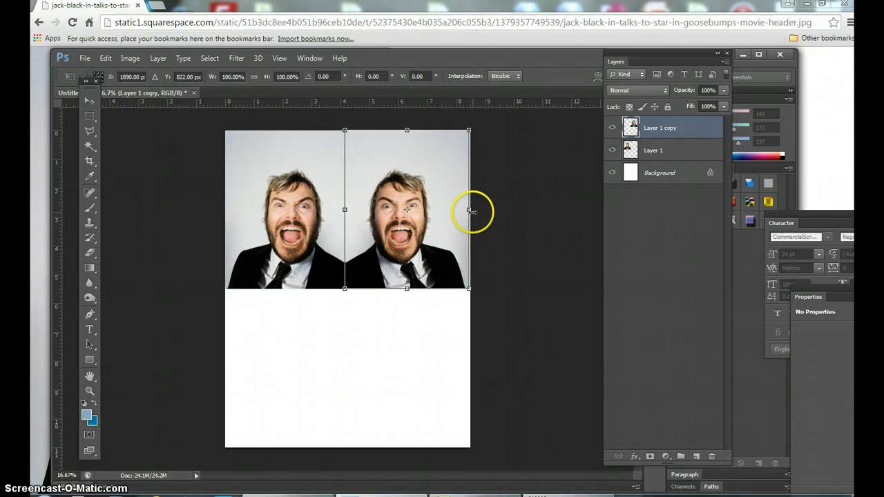
left_click_drag(469, 210, 471, 210)
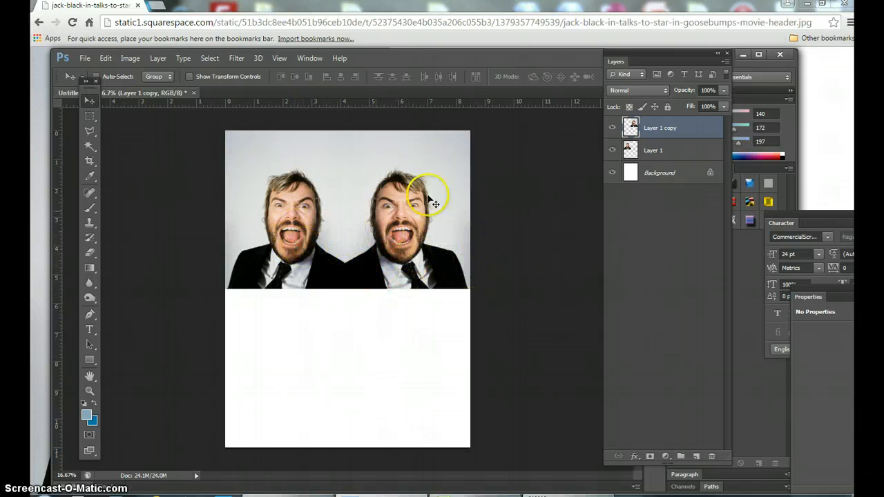
Select the original left photo layer and start Free Transform on it
left_click(653, 149)
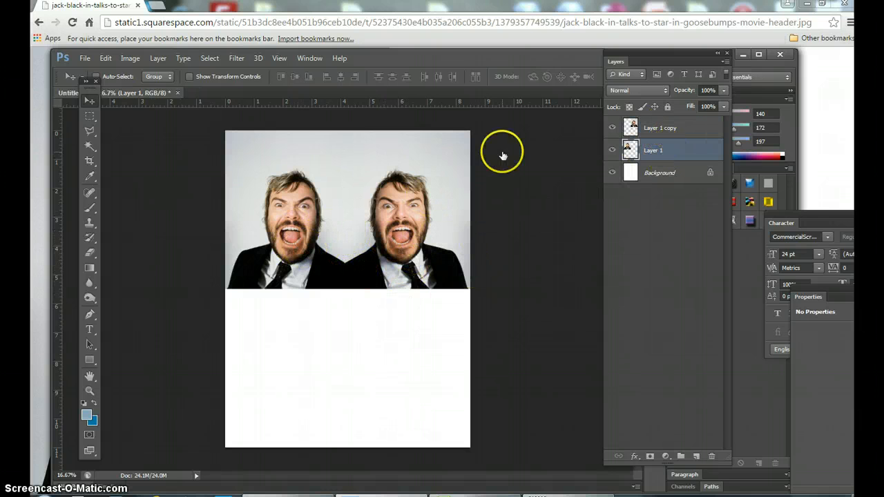
left_click(105, 58)
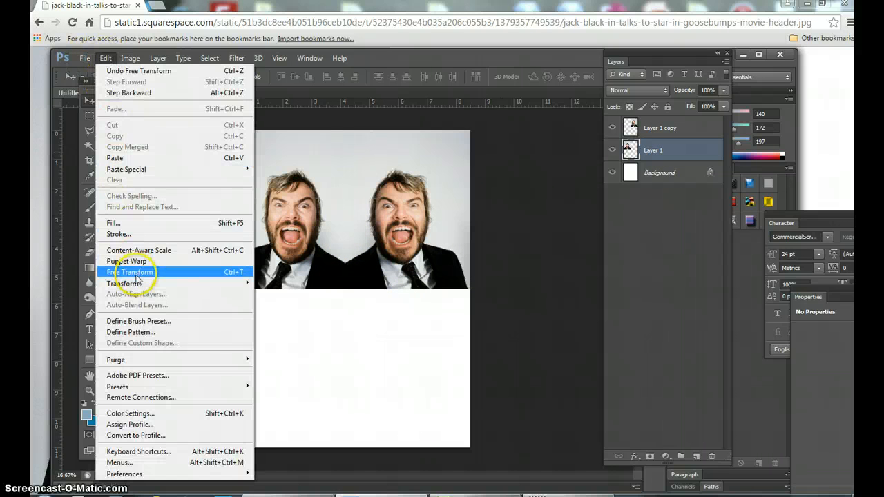
left_click(130, 271)
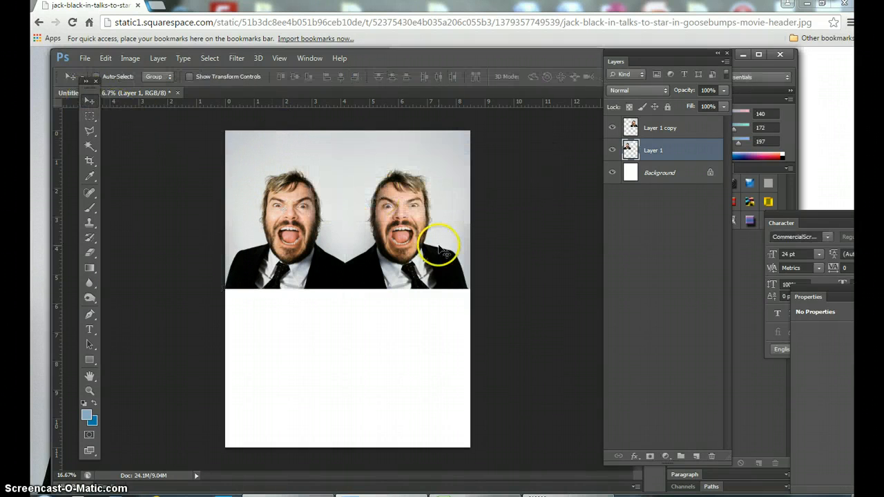
left_click(660, 127)
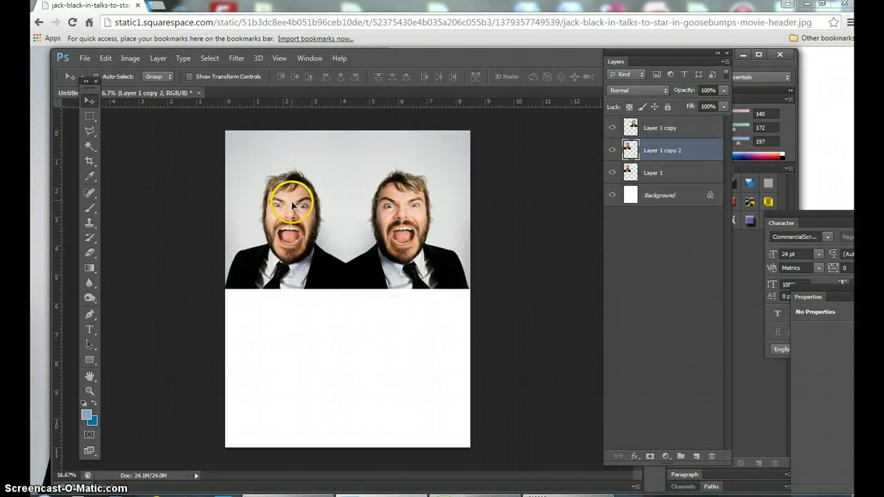
Drag a face copy down into the bottom half of the page
left_click_drag(293, 203, 301, 363)
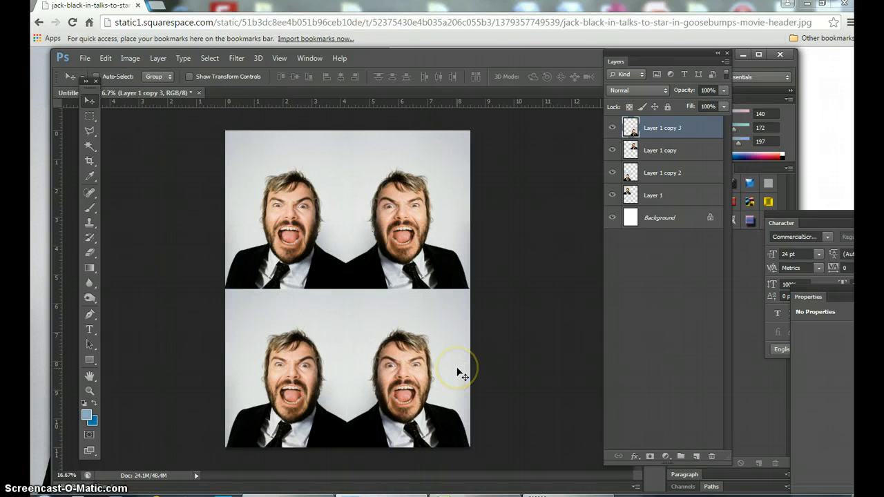
mouse_move(463, 375)
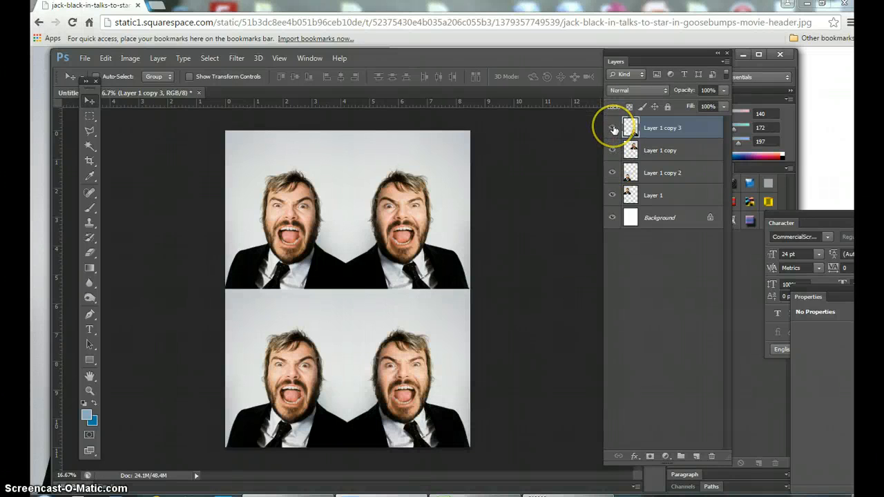
Toggle layer visibility to identify quadrants, then name the layers top left, top right, bottom left, bottom right
left_click(612, 127)
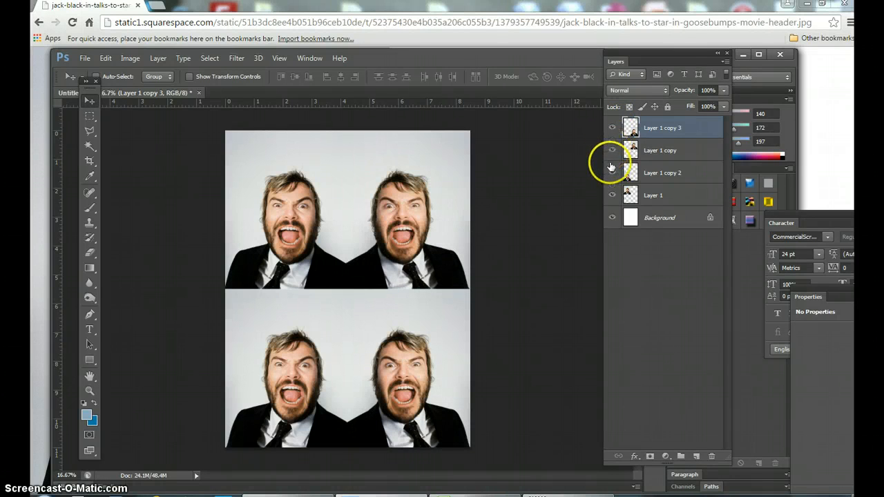
left_click(612, 149)
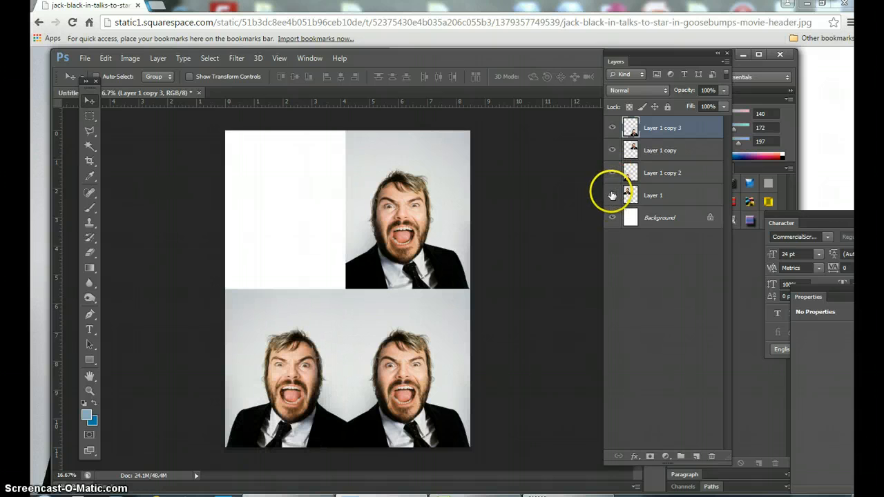
double_click(662, 128)
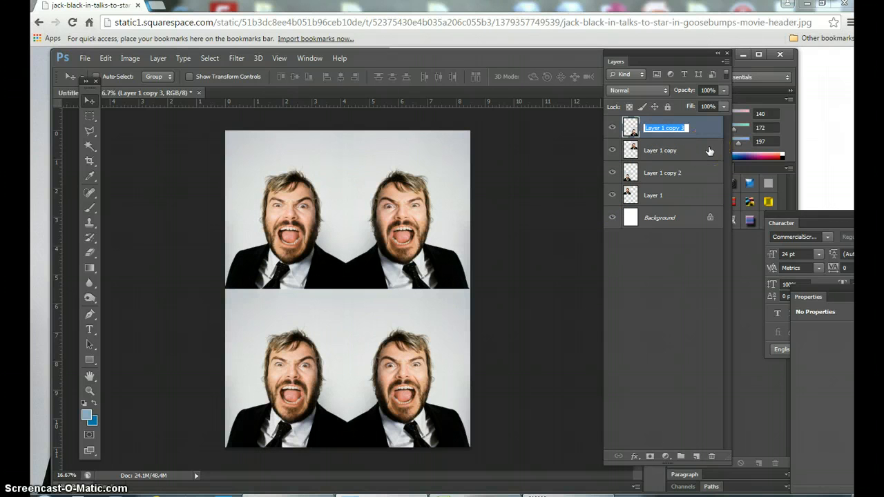
mouse_move(699, 149)
type("bottom right")
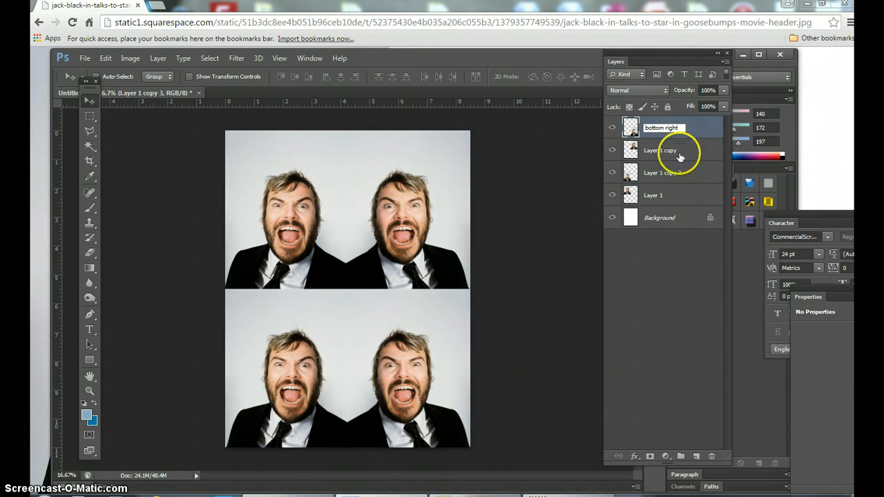
left_click(663, 151)
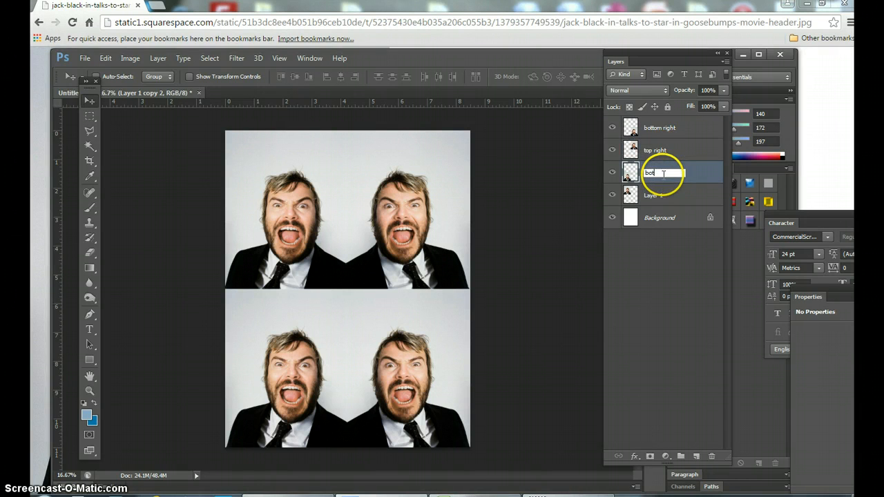
type("bottom left")
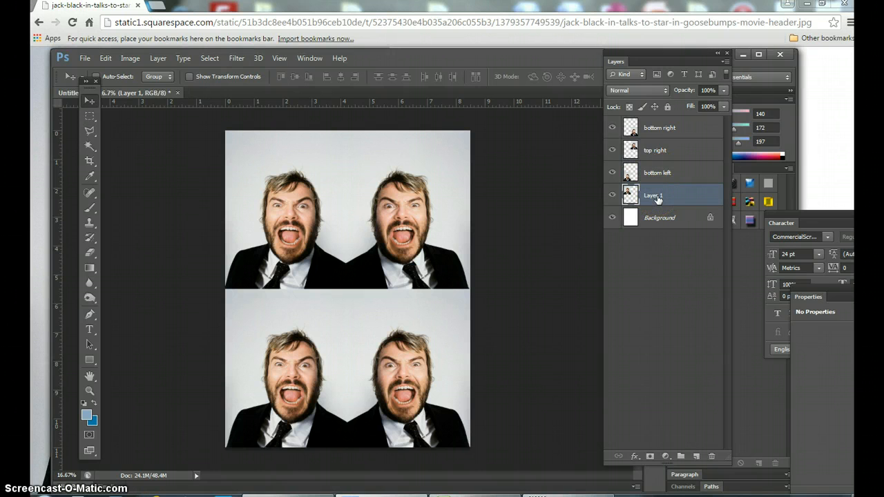
double_click(653, 195)
type("top left")
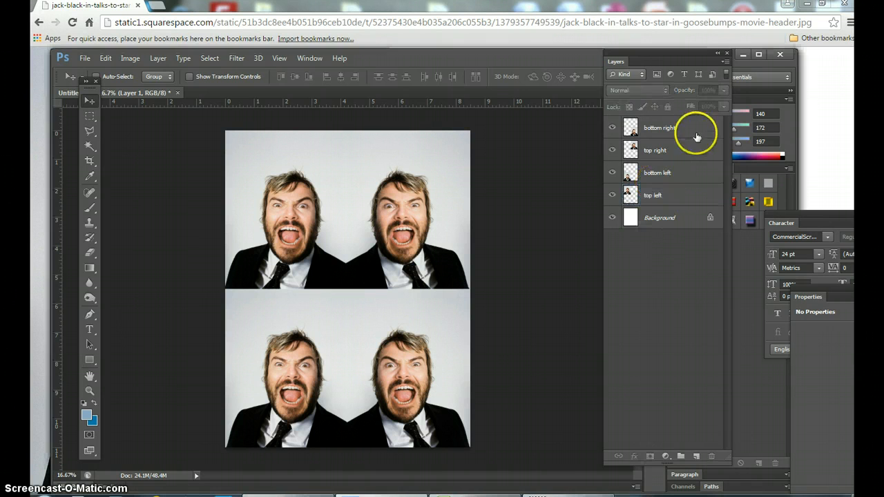
left_click(653, 195)
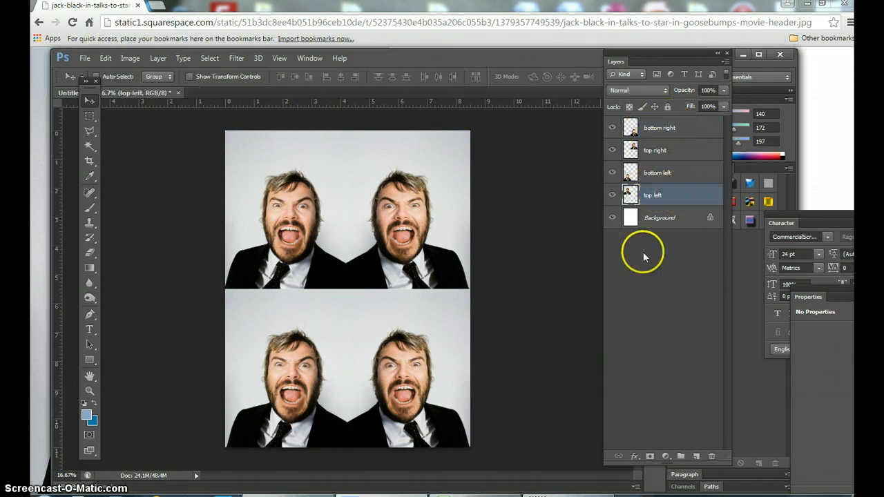
mouse_move(324, 231)
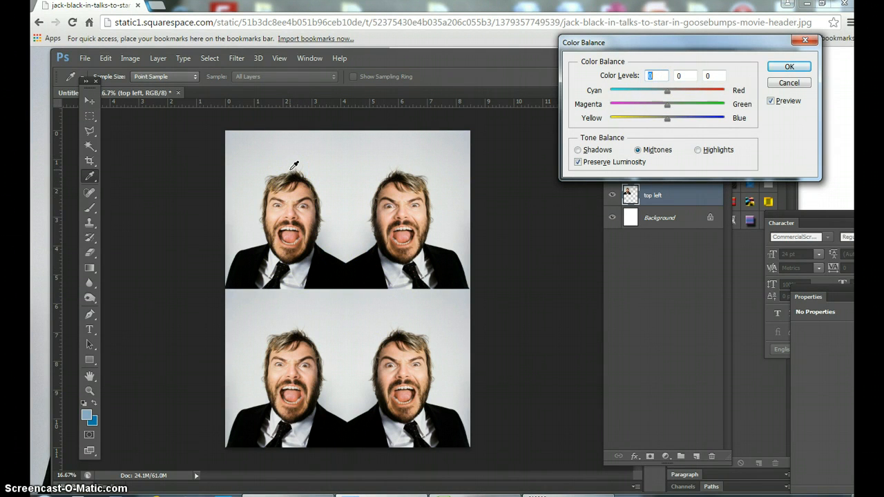
Push Color Balance's Cyan-Red slider toward Red across the tonal ranges and apply
left_click_drag(667, 90, 675, 91)
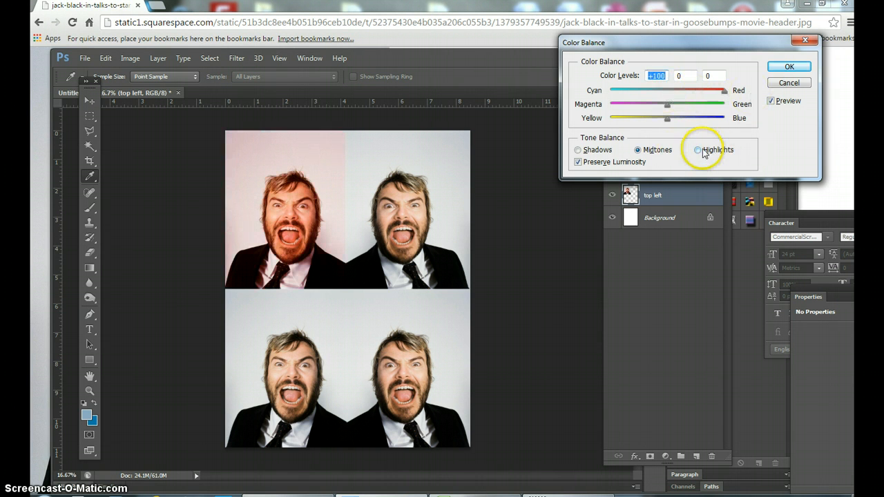
left_click(698, 150)
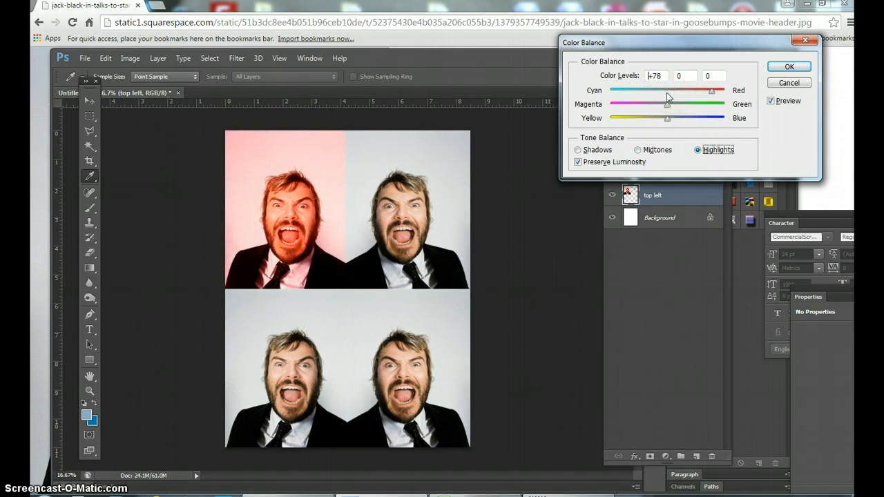
left_click(578, 149)
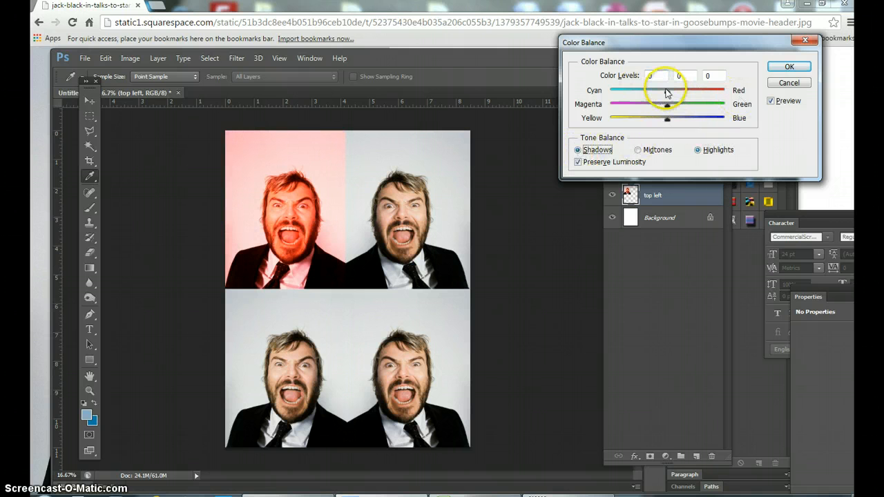
left_click_drag(667, 90, 725, 90)
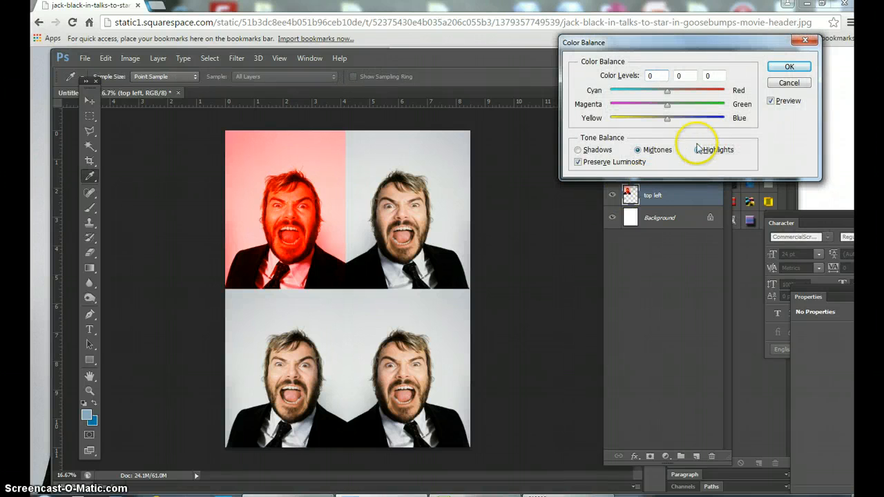
left_click(698, 150)
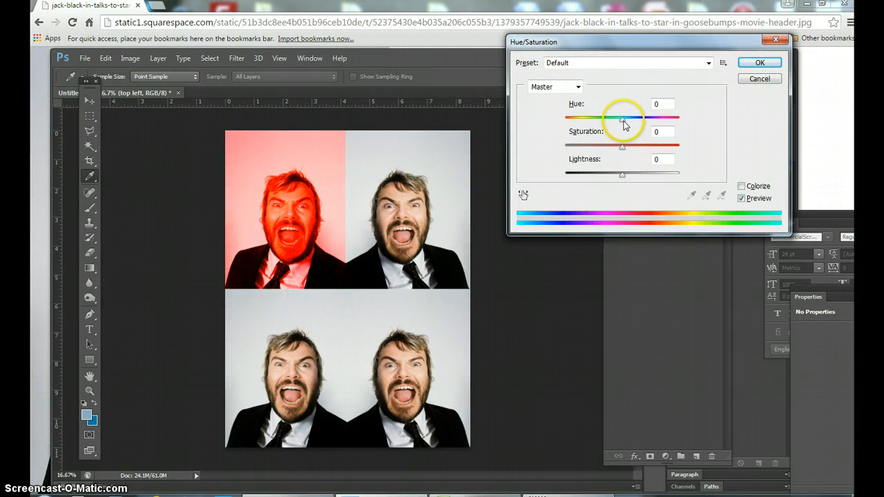
Set the Hue/Saturation Hue slider to about -9, shifting the red toward pink
left_click_drag(622, 120, 605, 119)
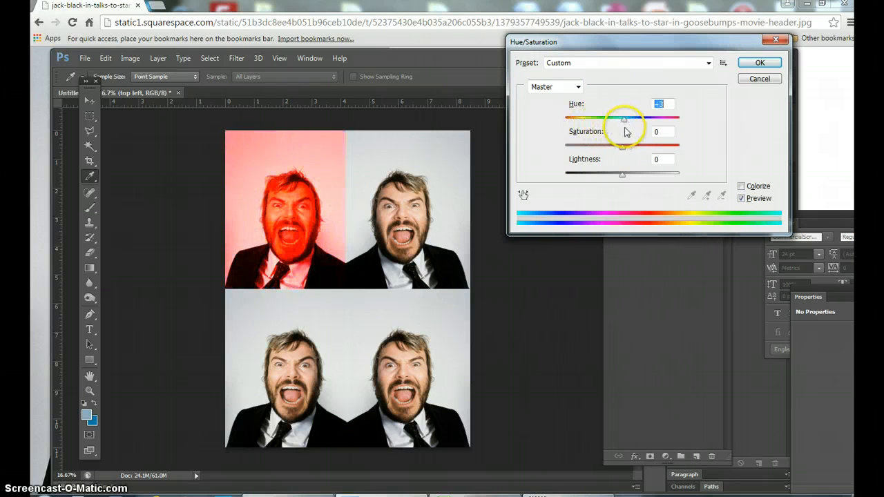
left_click_drag(624, 120, 612, 120)
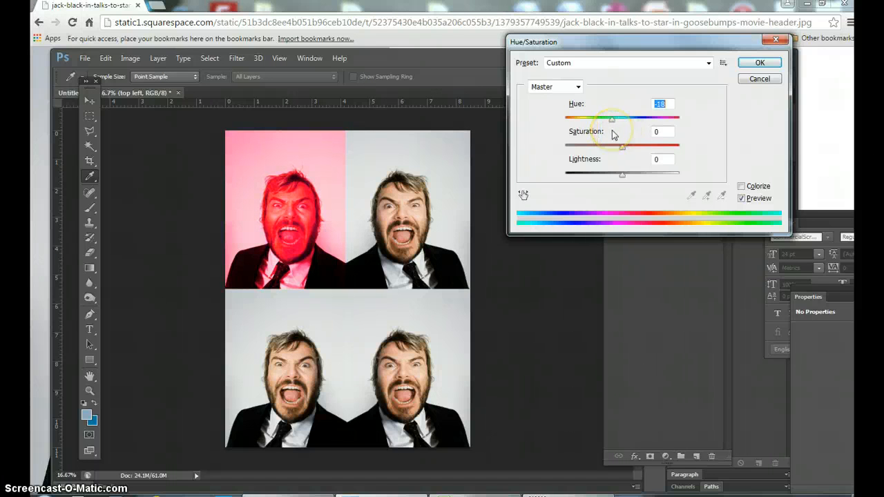
left_click_drag(611, 119, 616, 118)
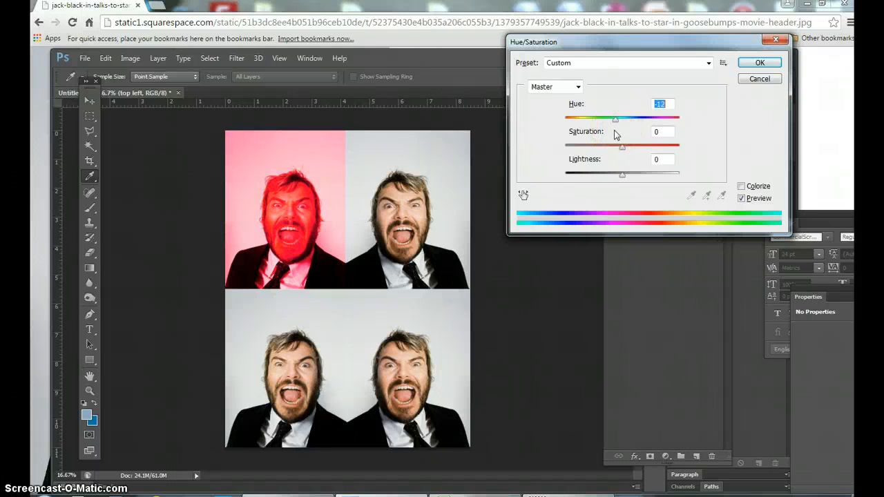
left_click_drag(615, 118, 618, 119)
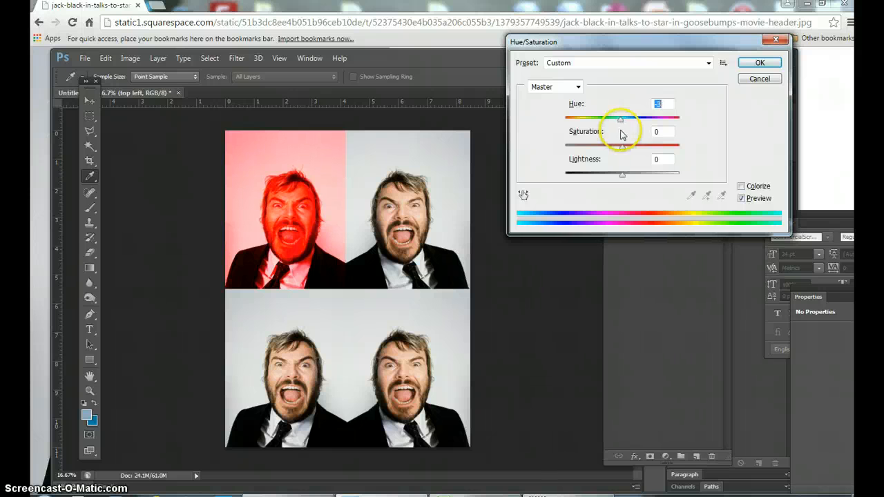
left_click_drag(620, 119, 679, 120)
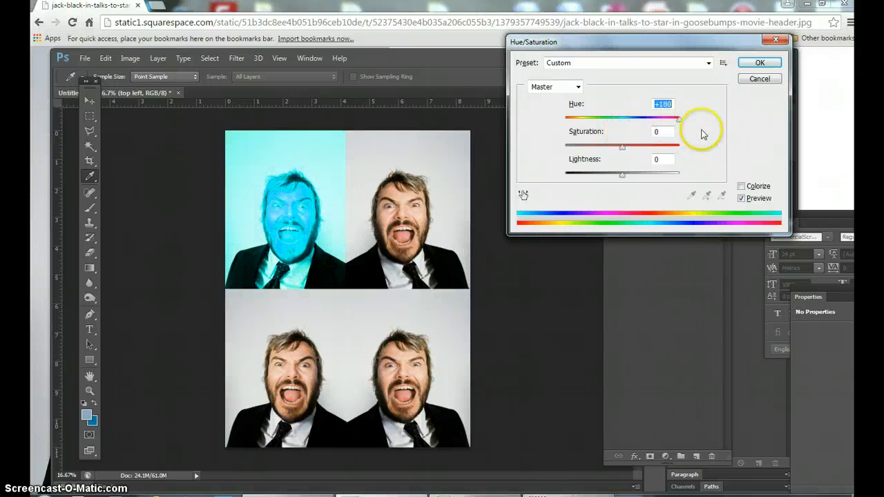
left_click_drag(677, 119, 622, 119)
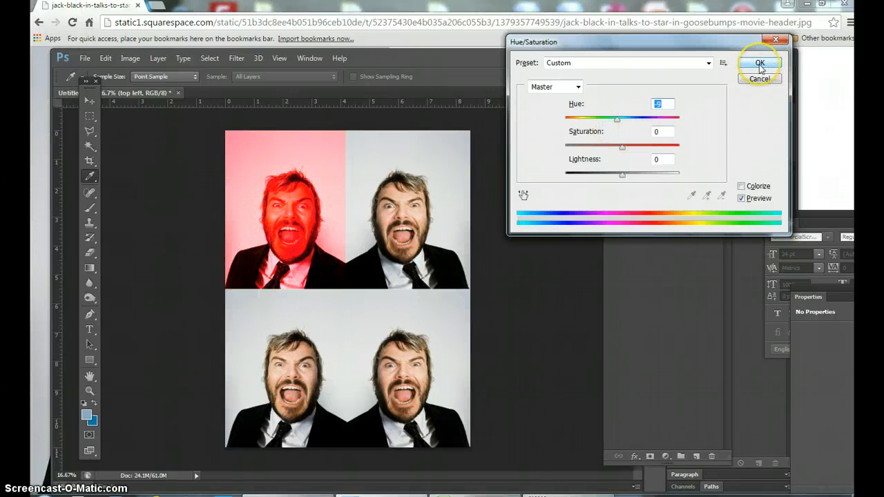
left_click(759, 63)
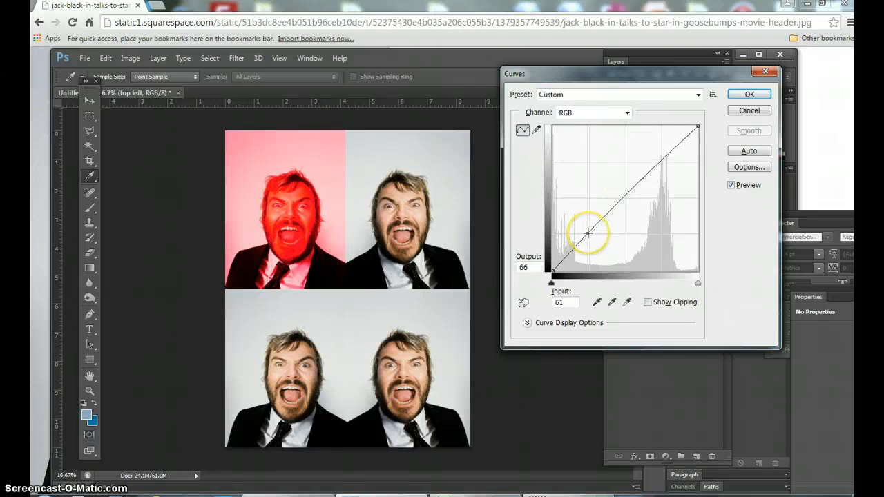
Bend the RGB curve into a wavy, high-contrast shape with points in shadows, midtones and highlights
left_click_drag(587, 233, 622, 182)
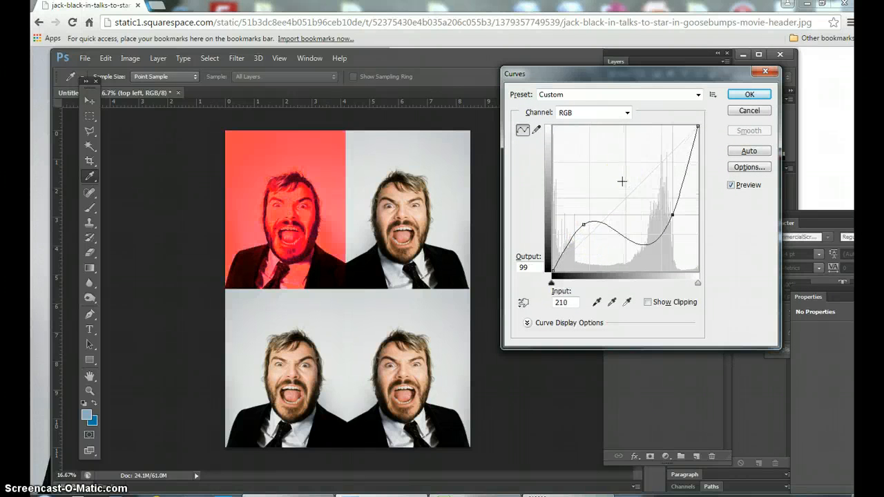
left_click_drag(672, 215, 675, 204)
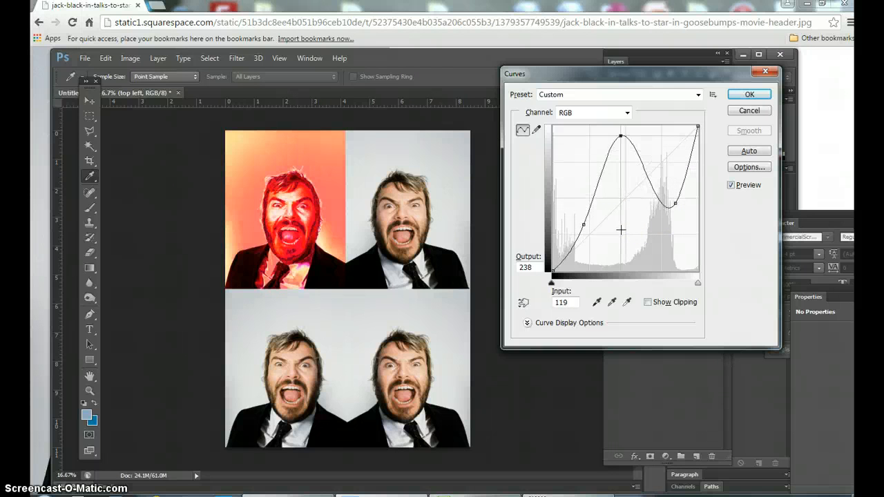
left_click_drag(621, 141, 620, 132)
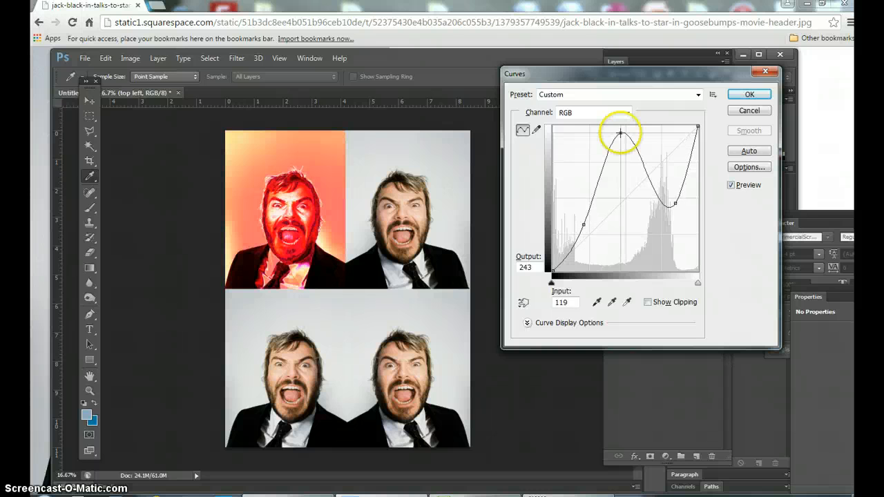
left_click_drag(620, 132, 673, 147)
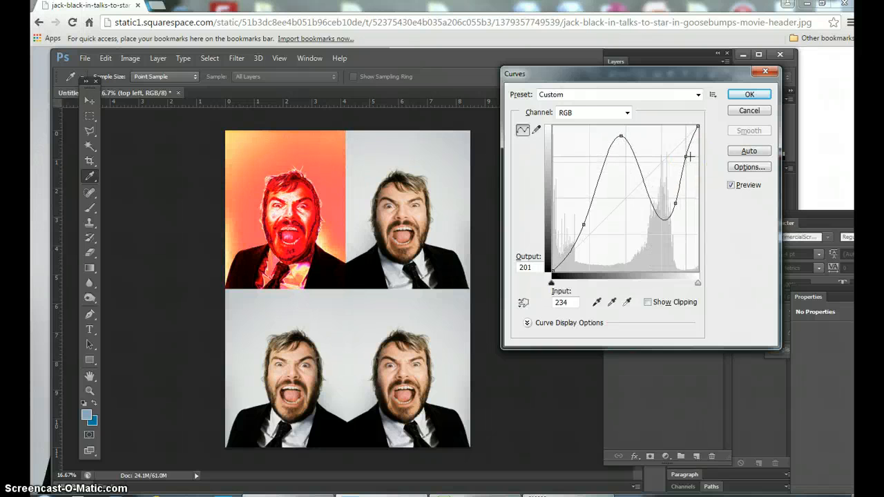
left_click_drag(689, 157, 680, 150)
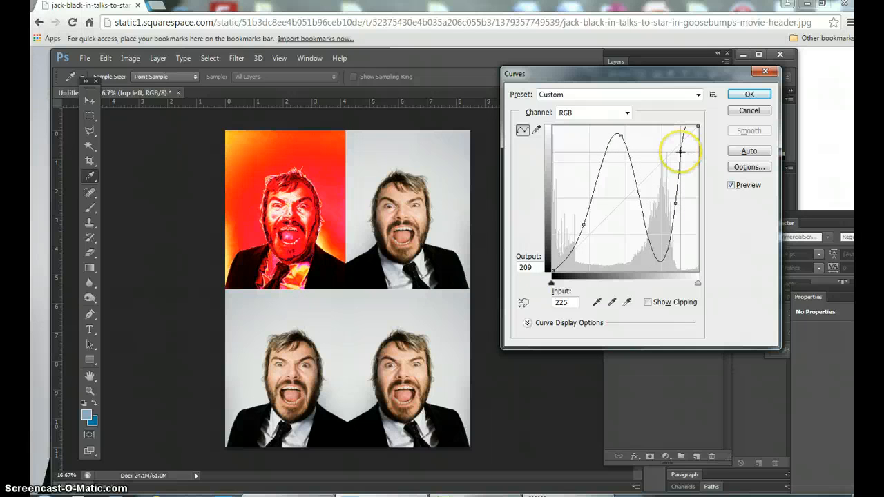
left_click_drag(681, 150, 679, 149)
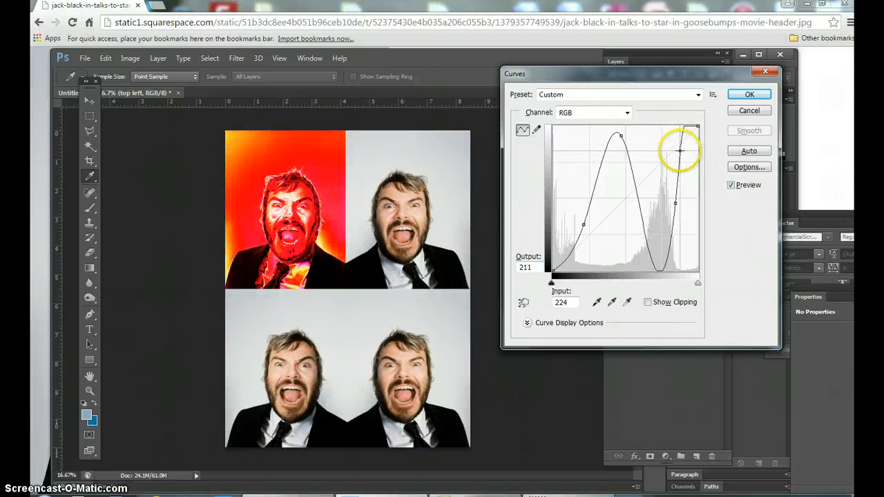
left_click_drag(679, 151, 684, 154)
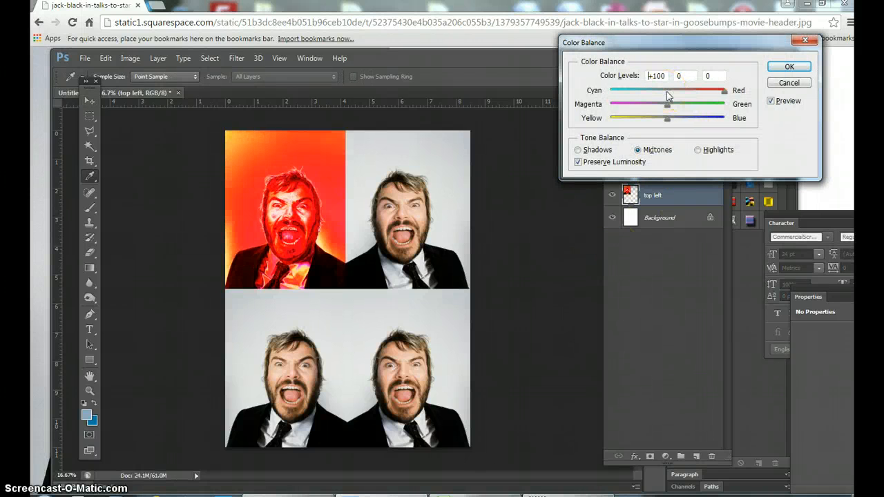
Apply a second Color Balance pass pushing midtones and highlights toward Red
left_click_drag(724, 91, 682, 91)
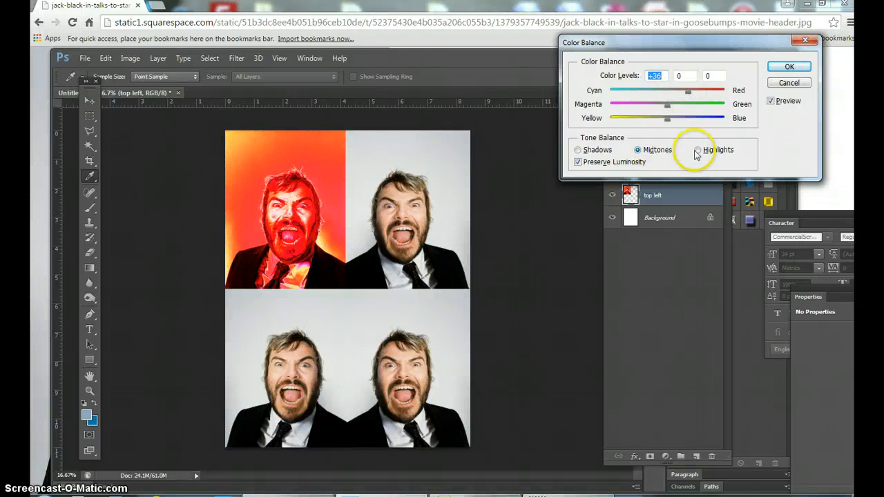
left_click(698, 150)
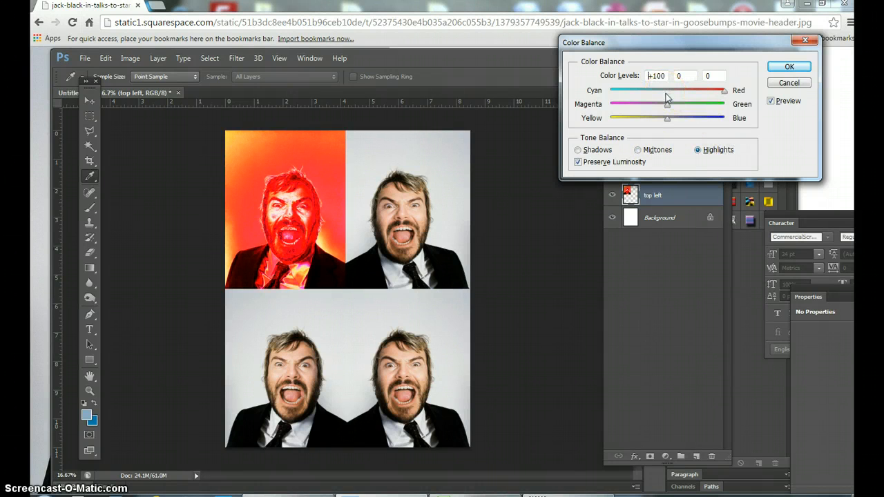
left_click_drag(724, 90, 680, 90)
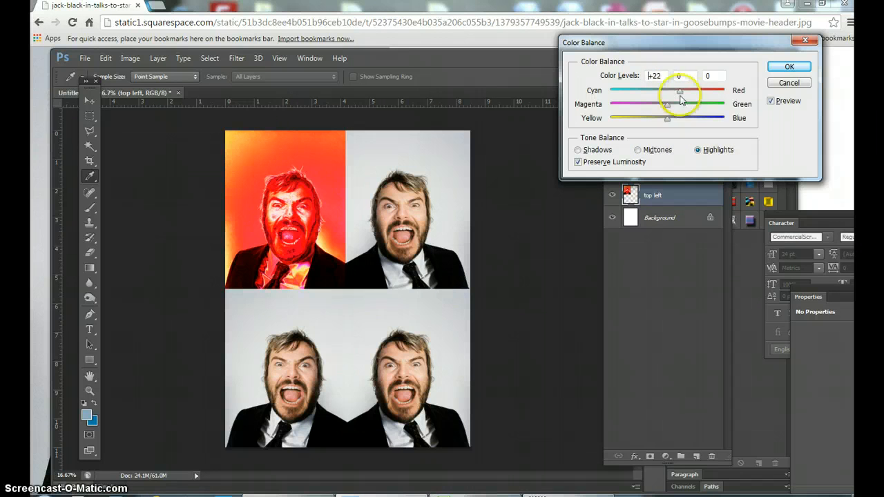
left_click(789, 67)
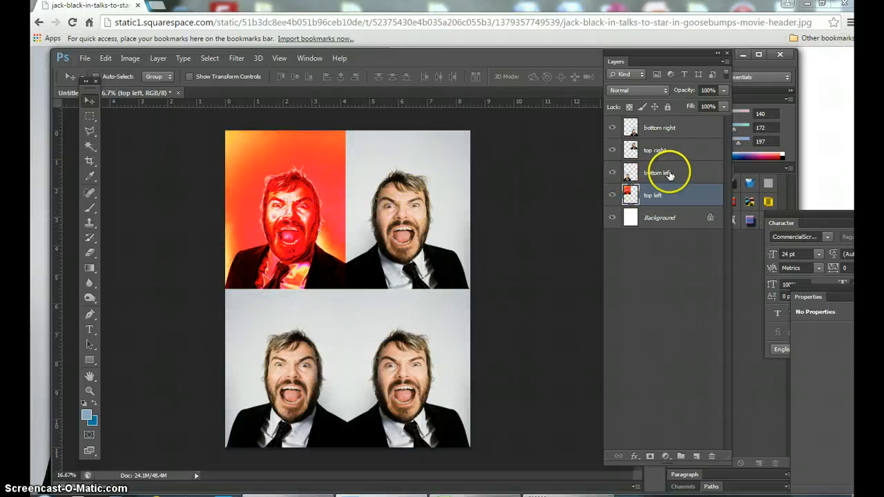
mouse_move(681, 166)
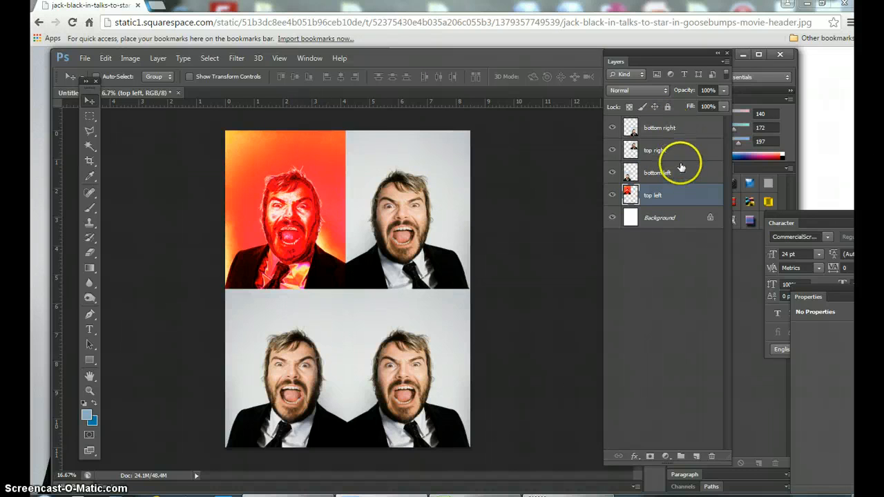
On the top-right layer, push Highlights Yellow-Blue to +100, then check midtones and shadows
left_click(655, 150)
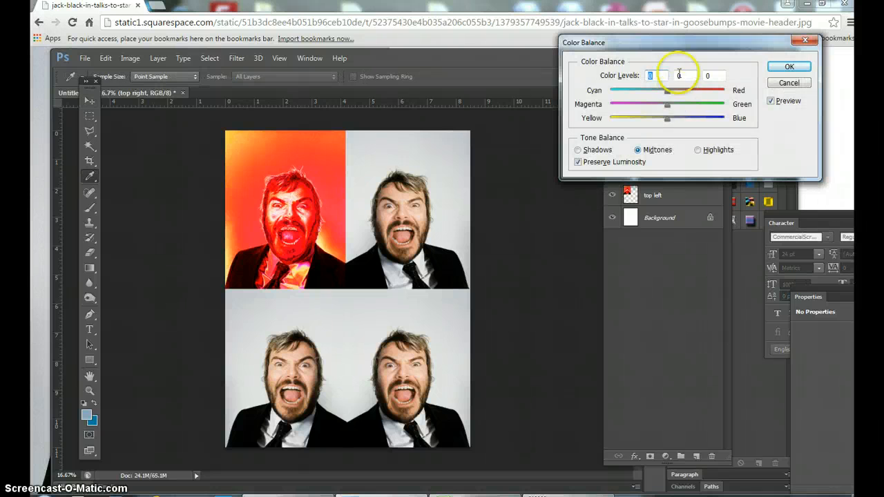
left_click_drag(667, 117, 723, 118)
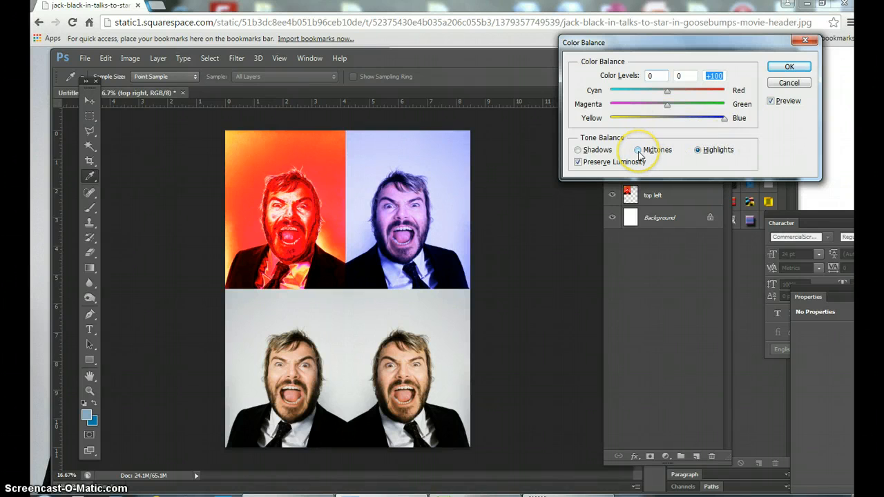
left_click(578, 150)
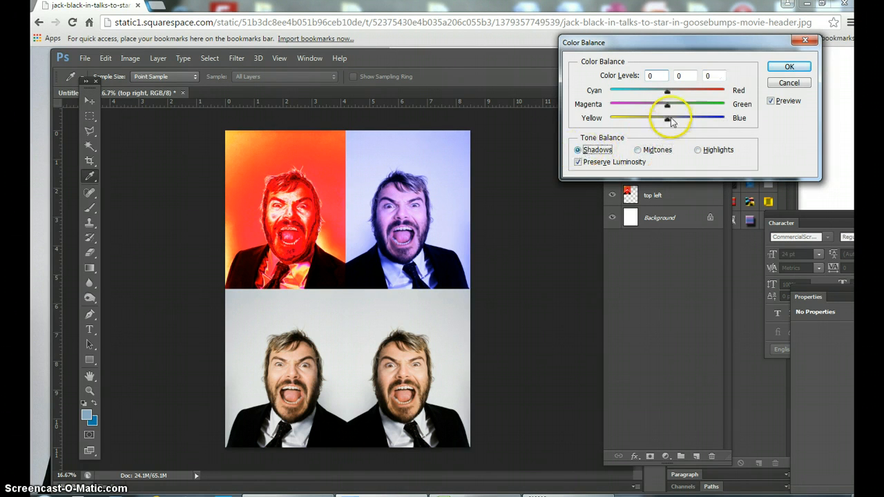
left_click(789, 66)
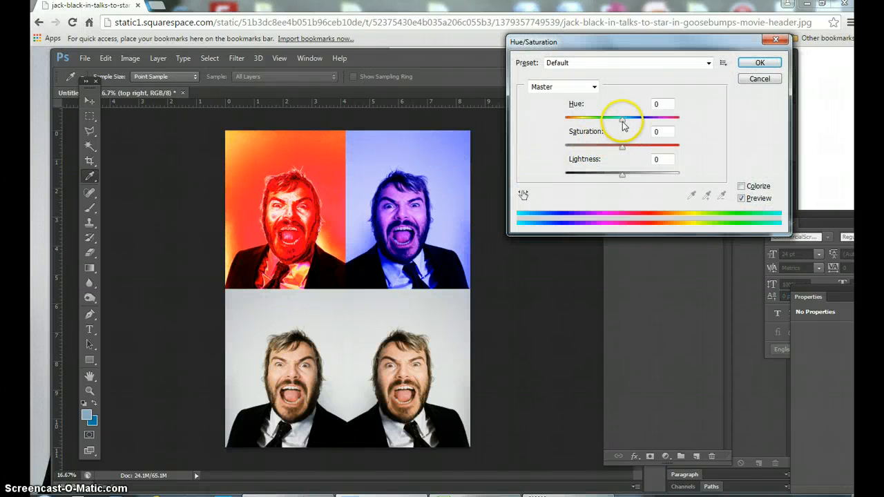
Rotate the top-right photo's Hue to about -51 for vivid blue on cyan and apply
left_click_drag(622, 119, 680, 119)
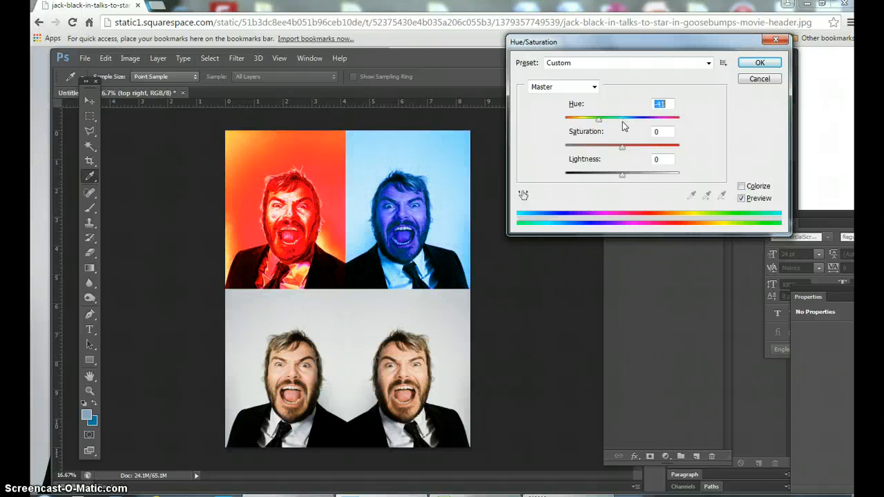
left_click_drag(599, 117, 578, 117)
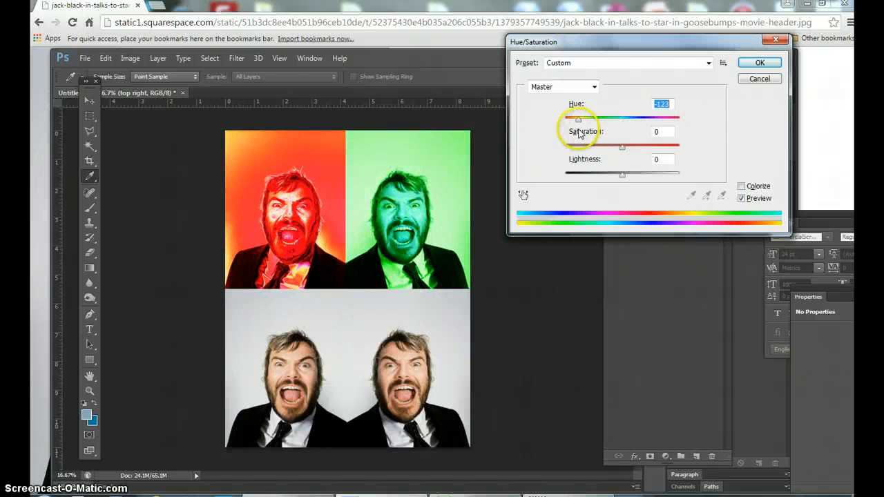
left_click_drag(579, 118, 572, 118)
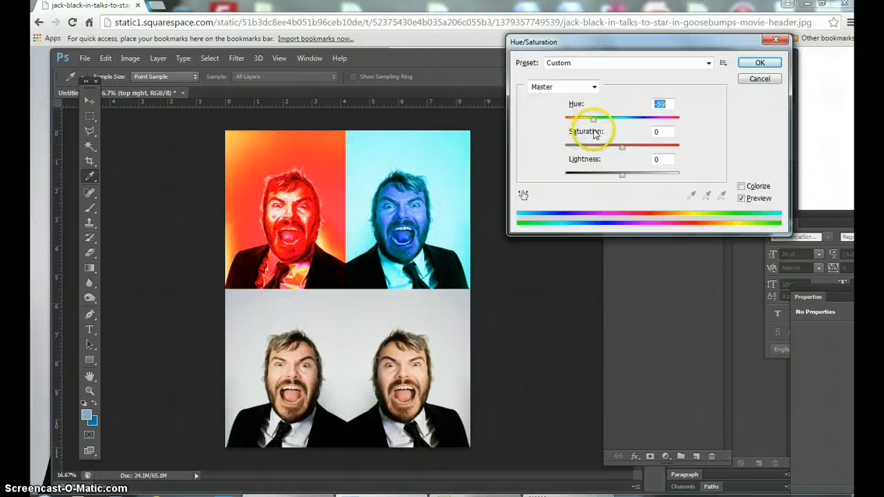
left_click_drag(594, 119, 596, 119)
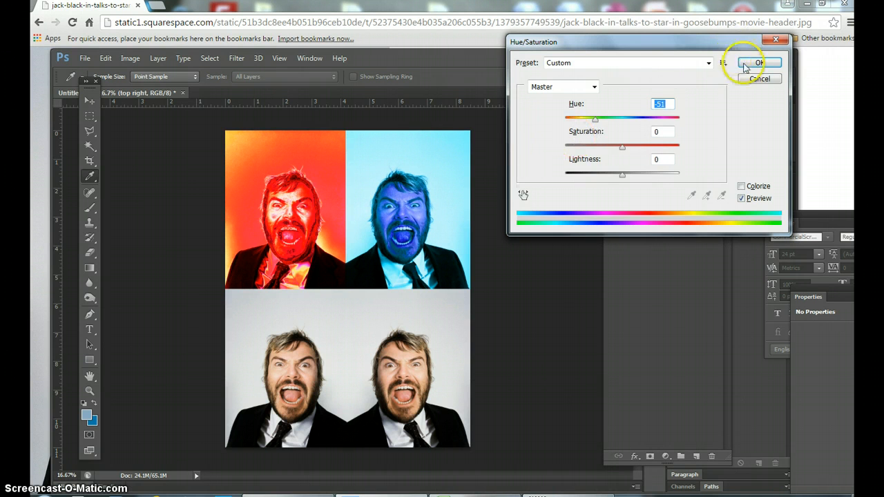
left_click(759, 62)
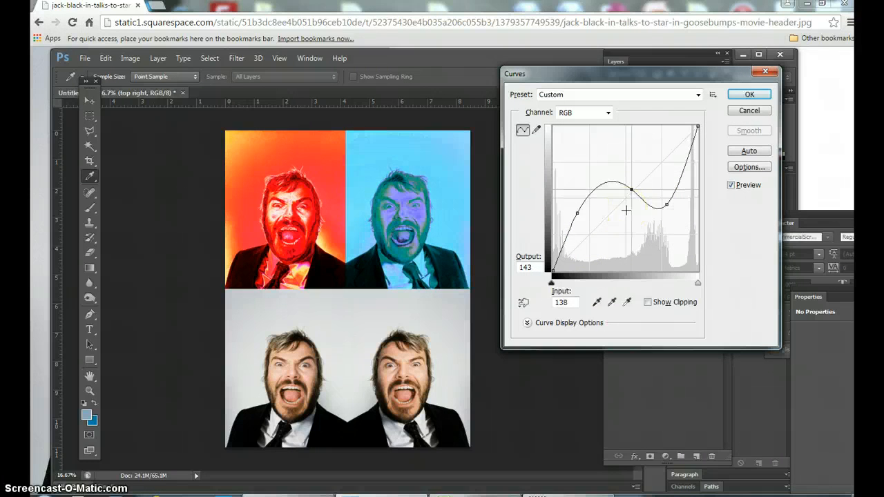
Bend the top-right photo's tone curve into a wavy S-shape and apply it
left_click_drag(630, 190, 634, 166)
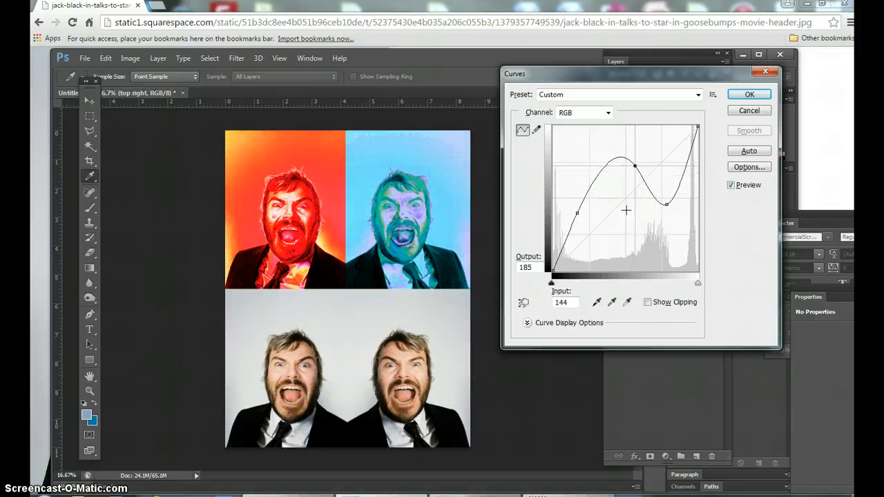
left_click_drag(634, 166, 639, 145)
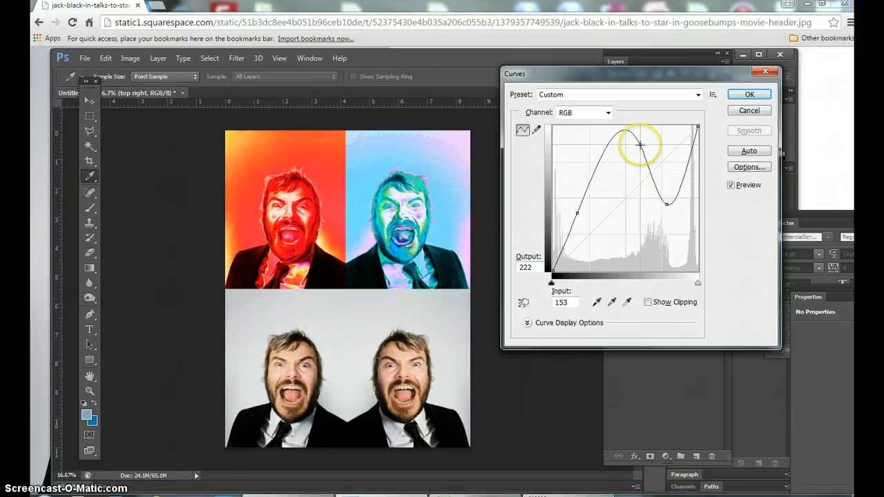
left_click_drag(639, 144, 636, 193)
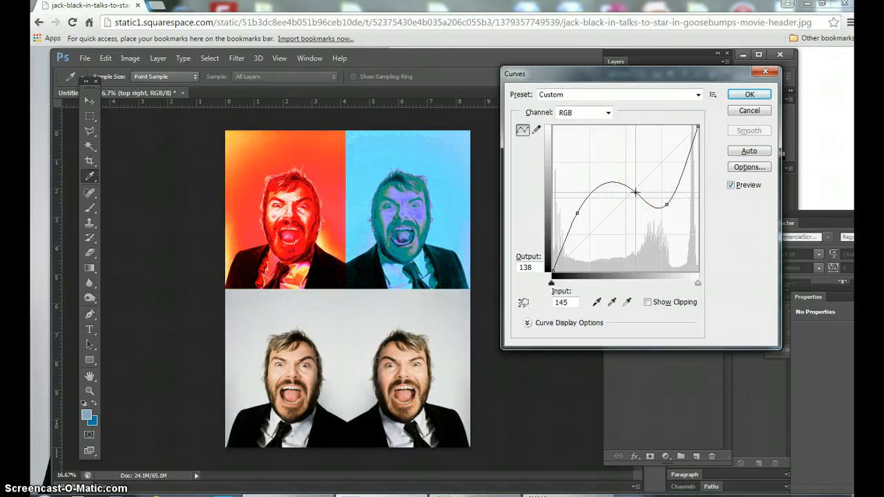
left_click(749, 94)
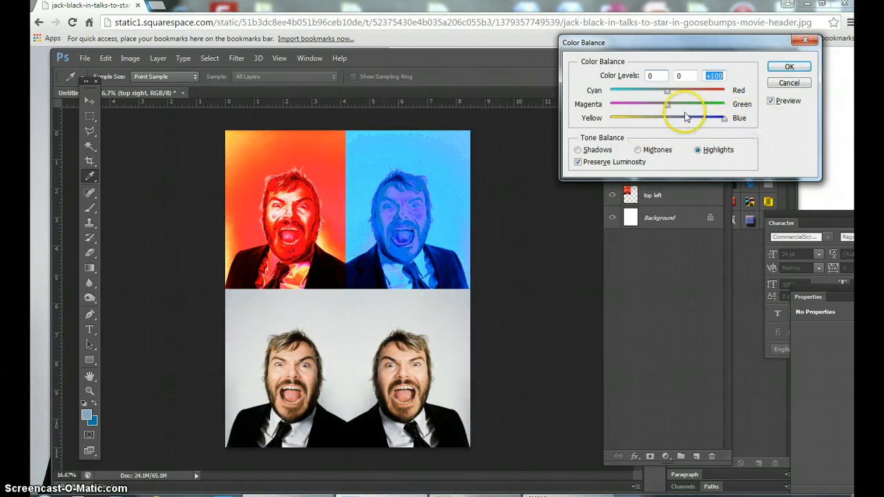
Apply a second Highlights Yellow-Blue +100 color balance to the top-right photo
left_click(789, 66)
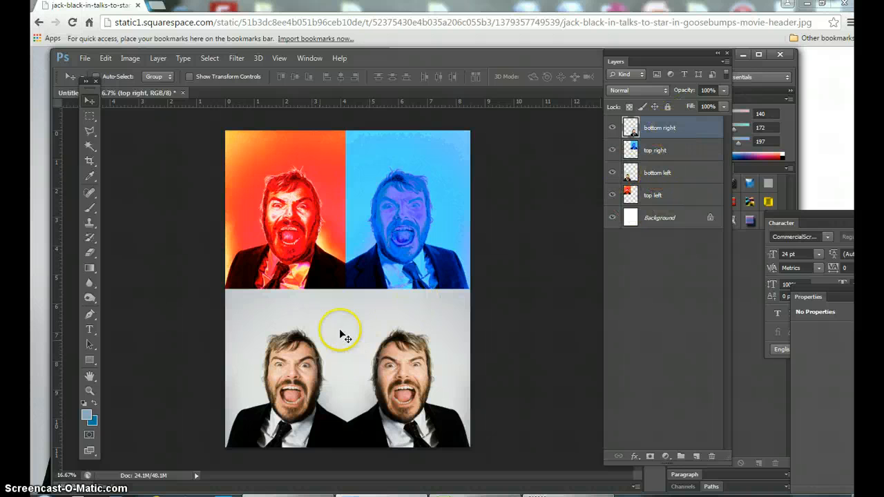
On the bottom-left layer, push Highlights Magenta-Green to +100, then check Shadows
left_click(660, 127)
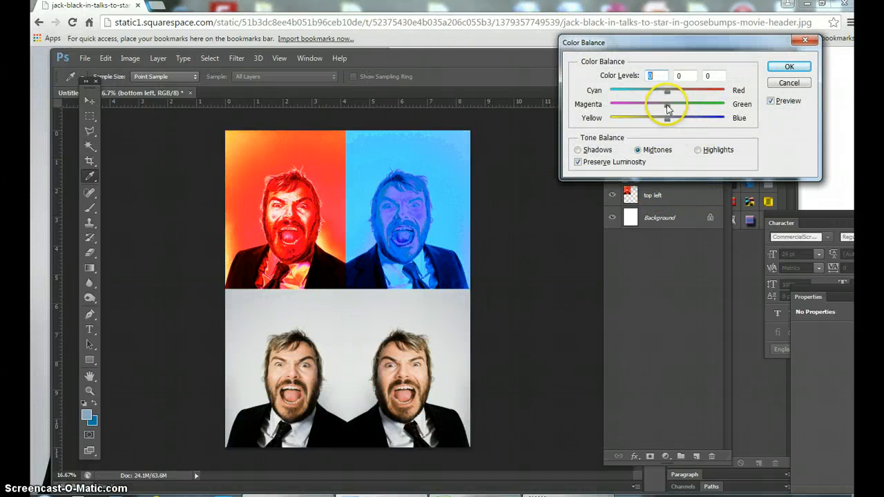
left_click(698, 149)
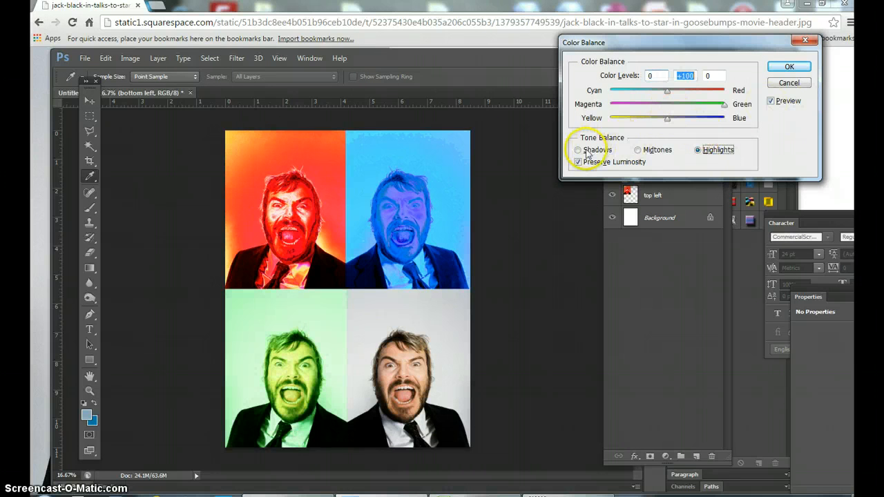
left_click(579, 150)
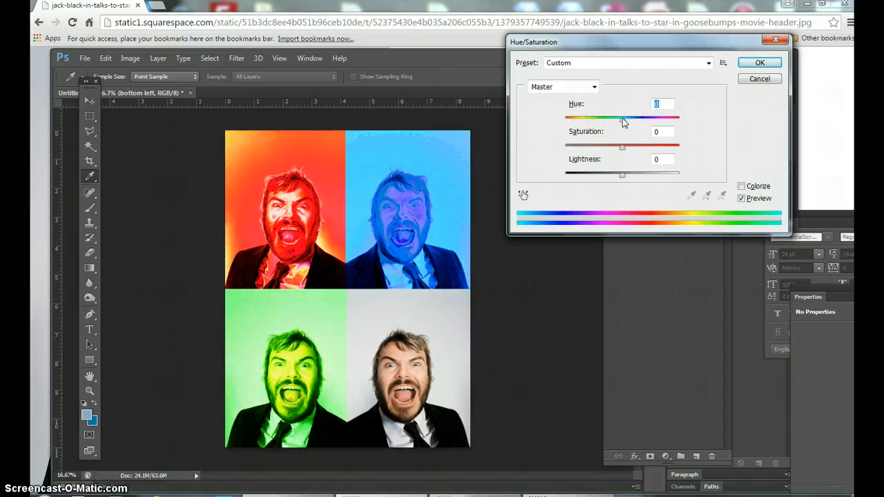
Shift the bottom-left photo's Hue to about +18 and apply
left_click_drag(621, 116, 635, 117)
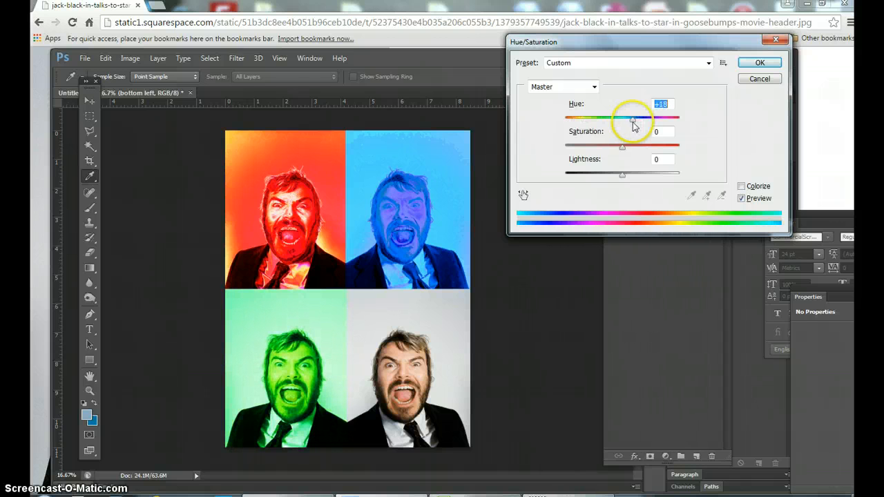
left_click(759, 62)
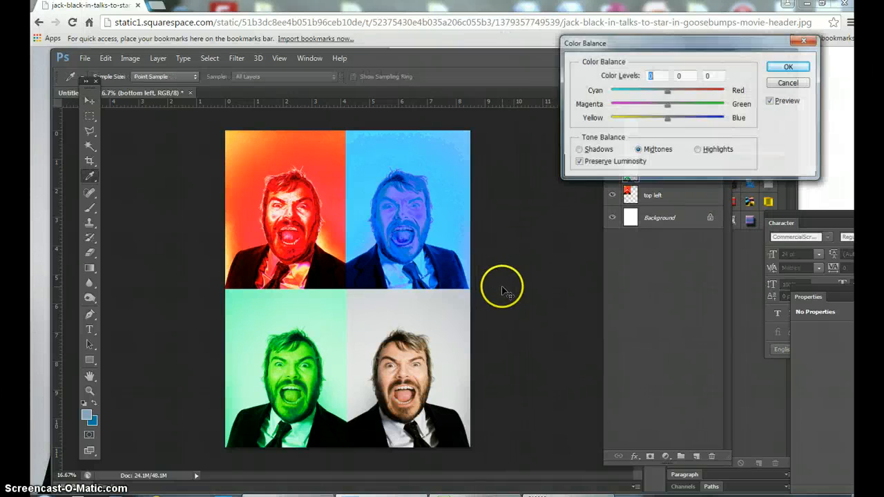
Move the bottom-left photo's Midtones Magenta-Green slider toward Green and apply
left_click_drag(667, 104, 682, 105)
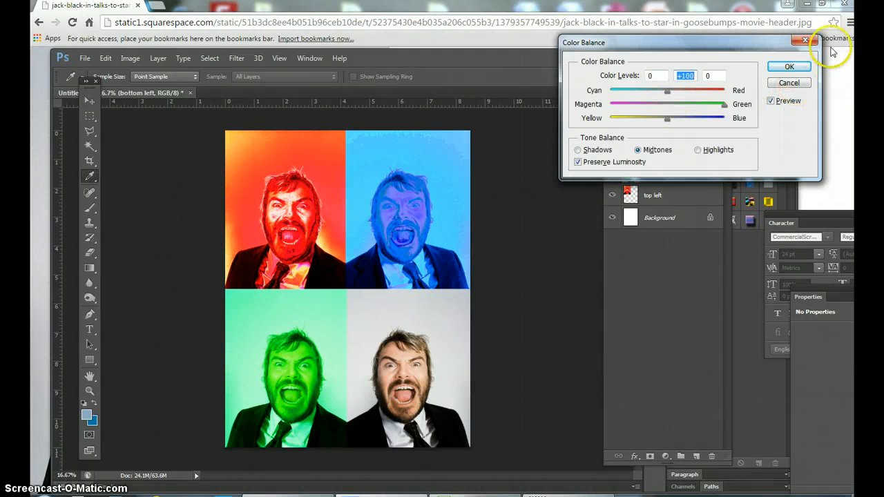
left_click_drag(723, 103, 710, 103)
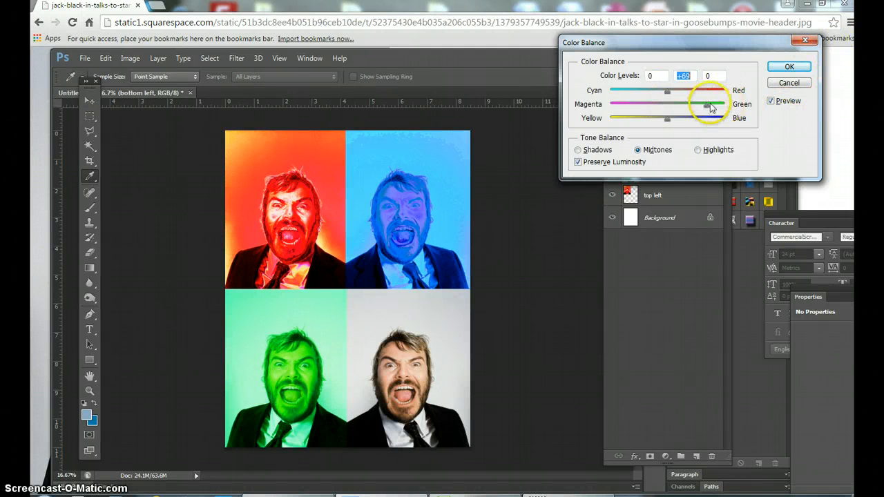
left_click(790, 67)
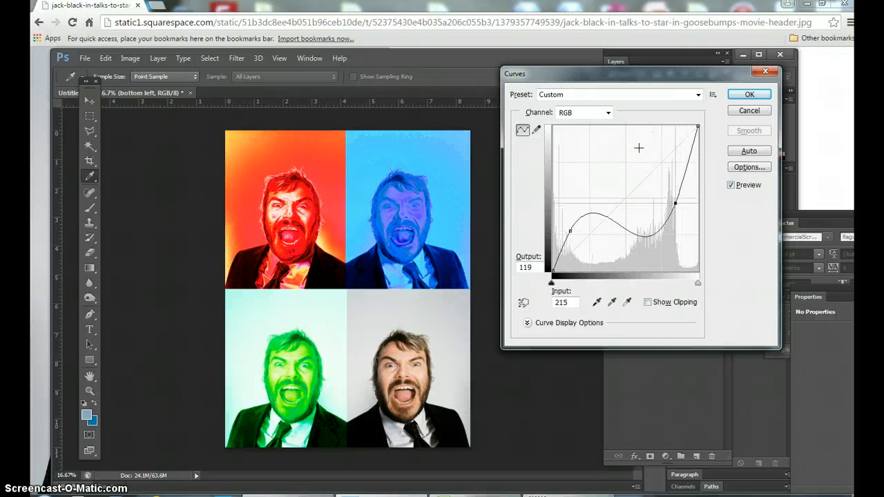
Reshape the bottom-left photo's curve into a bold S-curve and apply it
left_click_drag(570, 231, 604, 217)
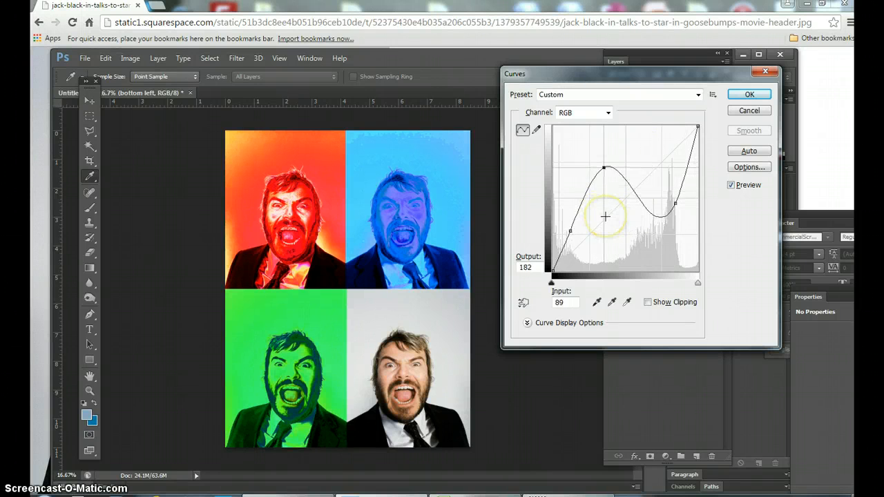
left_click_drag(605, 218, 606, 204)
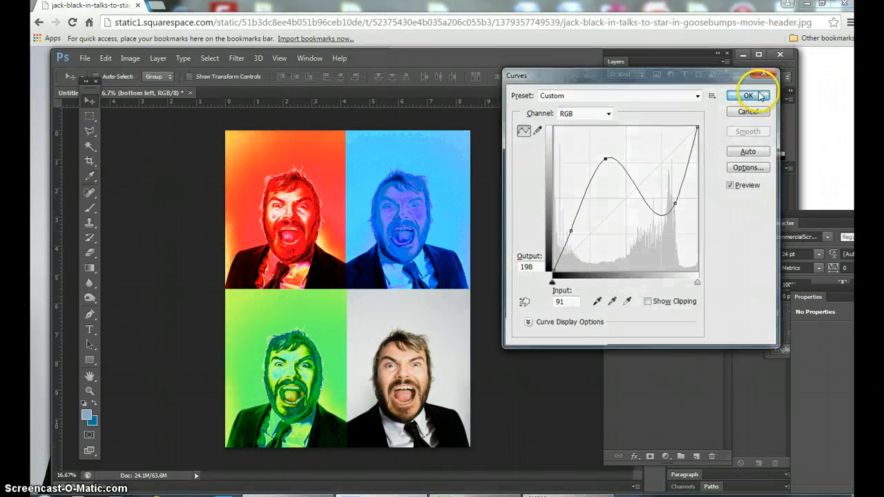
left_click(748, 95)
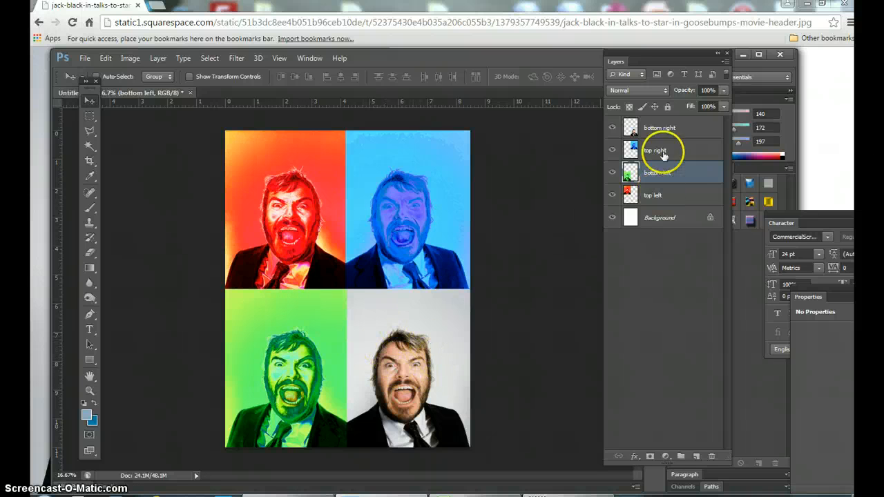
Tint the bottom-right photo yellow: Yellow-Blue -100 color balance, then Hue about +14
left_click(659, 127)
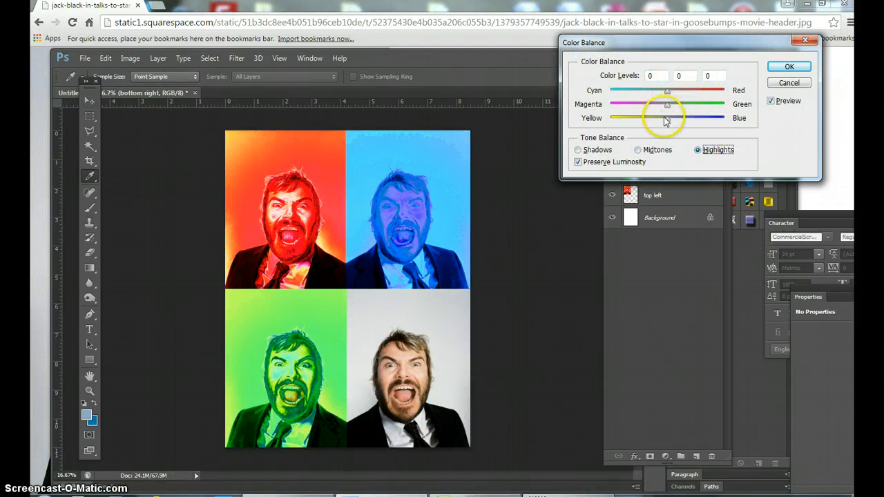
left_click(637, 150)
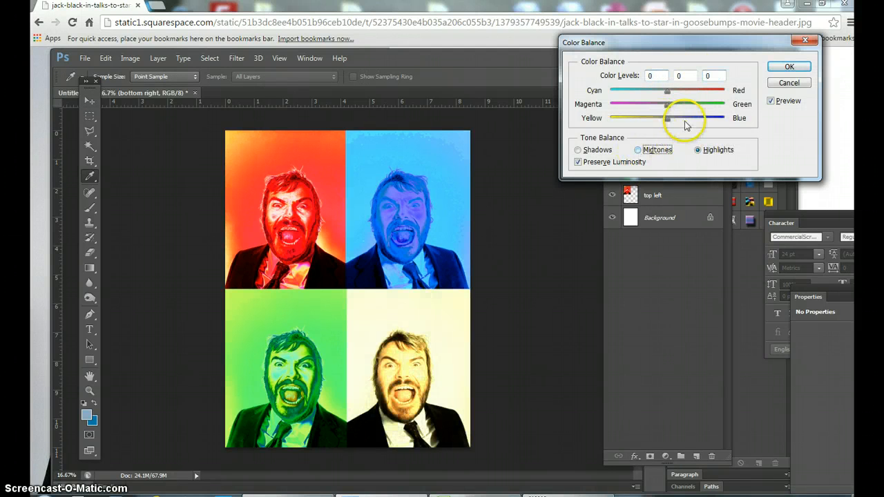
left_click_drag(667, 118, 609, 118)
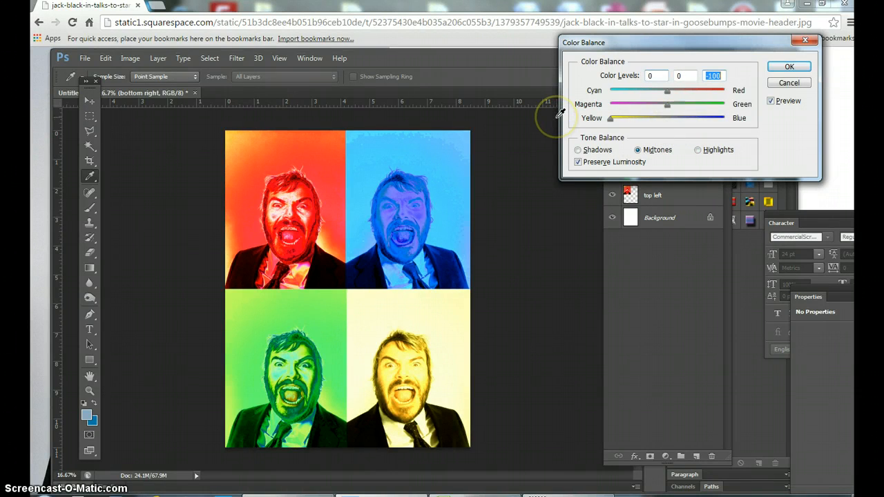
left_click(579, 150)
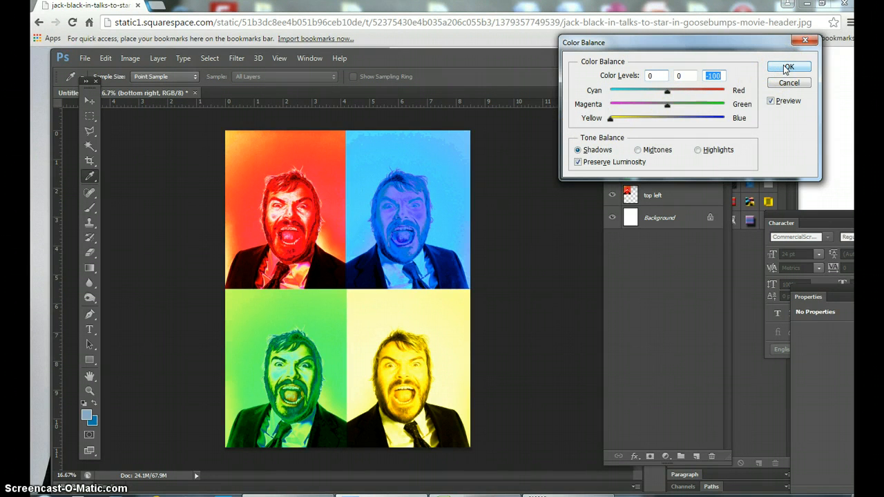
left_click(788, 67)
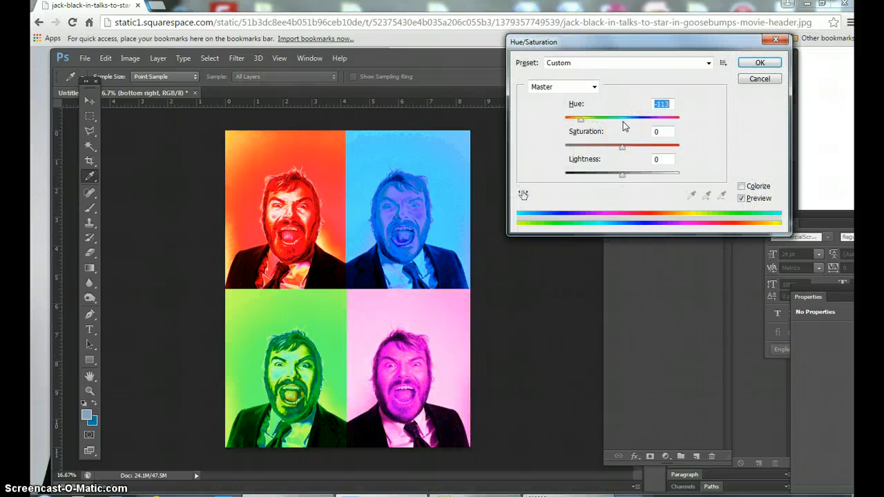
left_click_drag(581, 118, 630, 119)
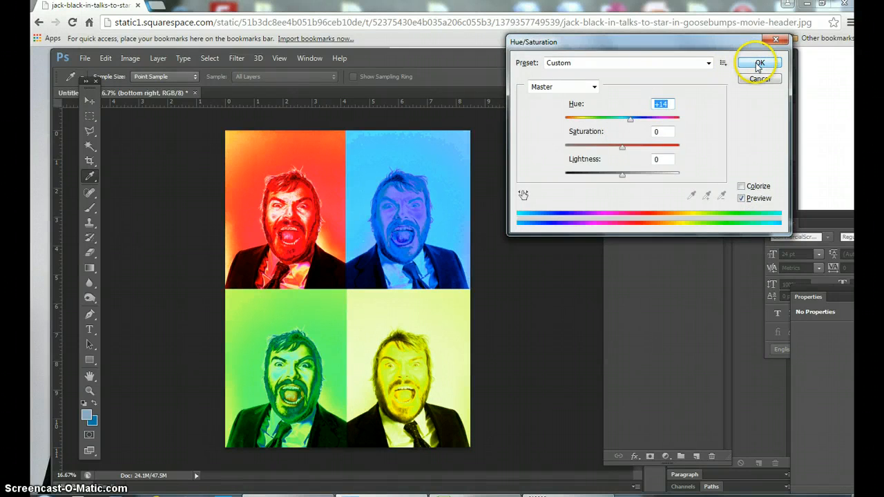
left_click(759, 64)
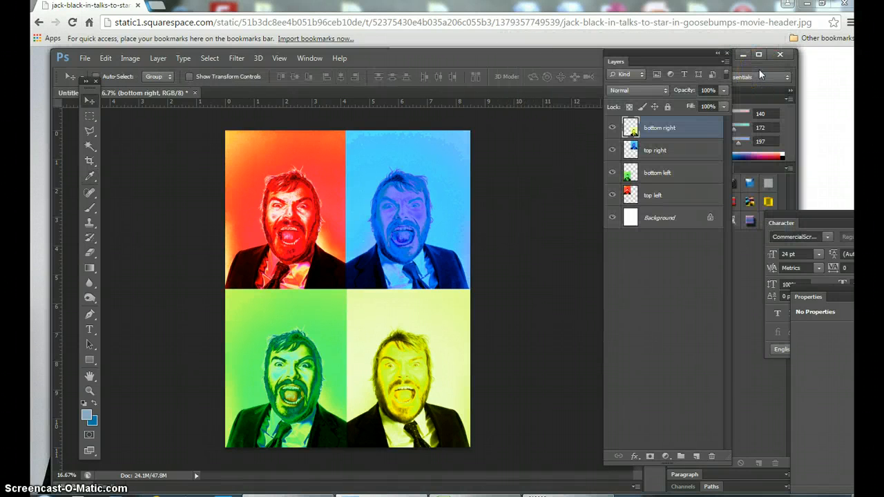
mouse_move(781, 288)
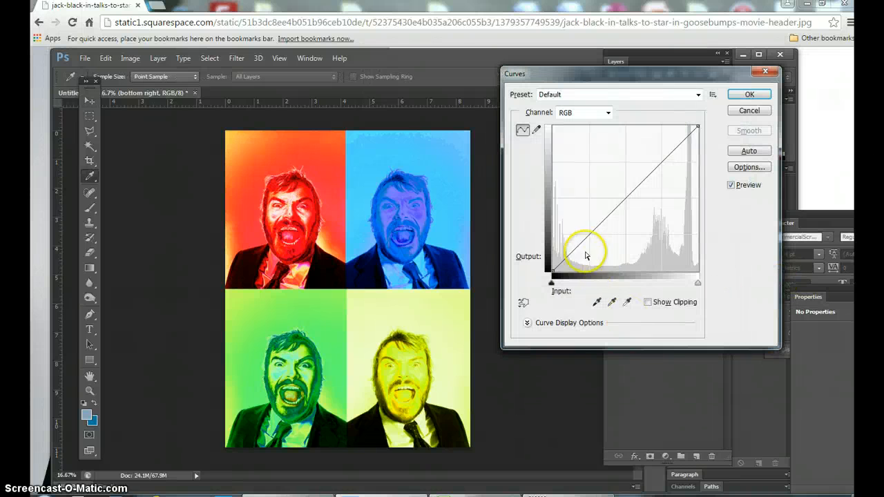
Drag the bottom-right photo's curve into a multi-point solarizing wave and apply it
left_click_drag(586, 252, 646, 160)
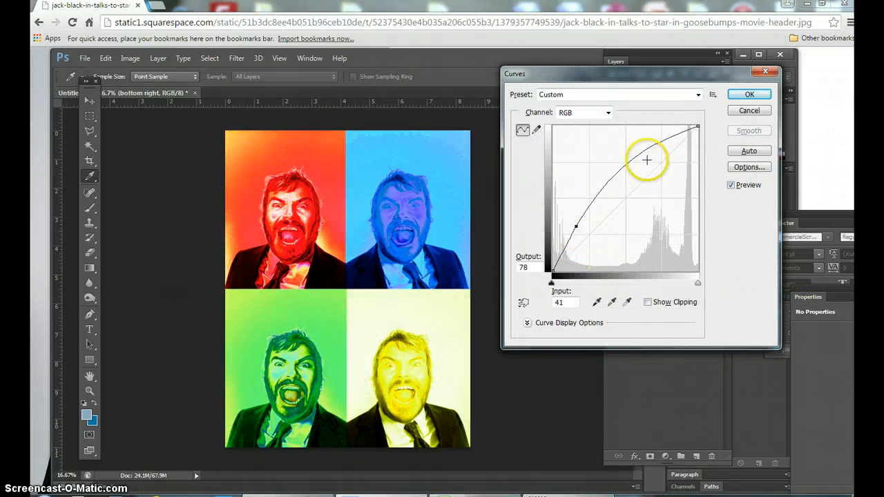
left_click_drag(647, 160, 620, 217)
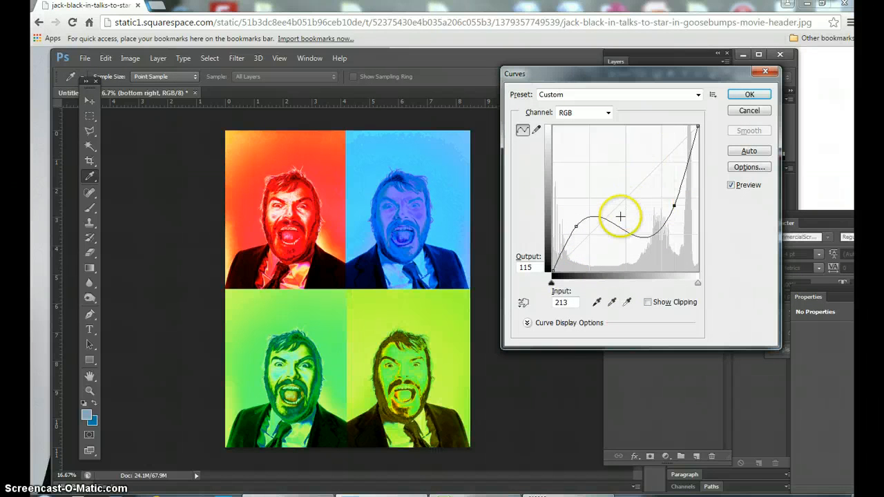
left_click_drag(620, 218, 614, 221)
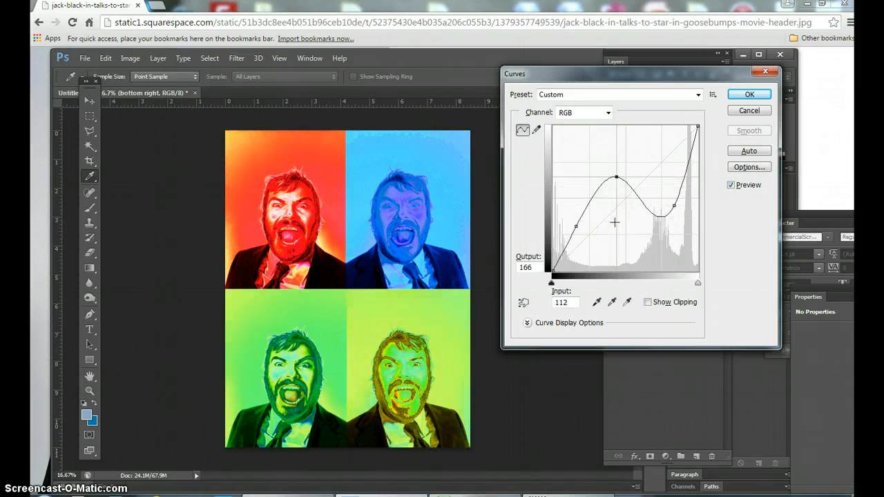
left_click_drag(615, 178, 615, 159)
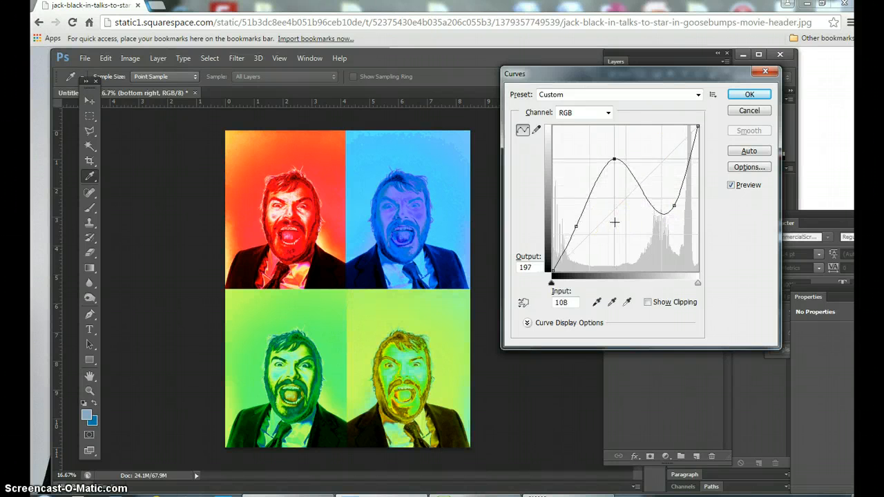
left_click_drag(615, 221, 615, 261)
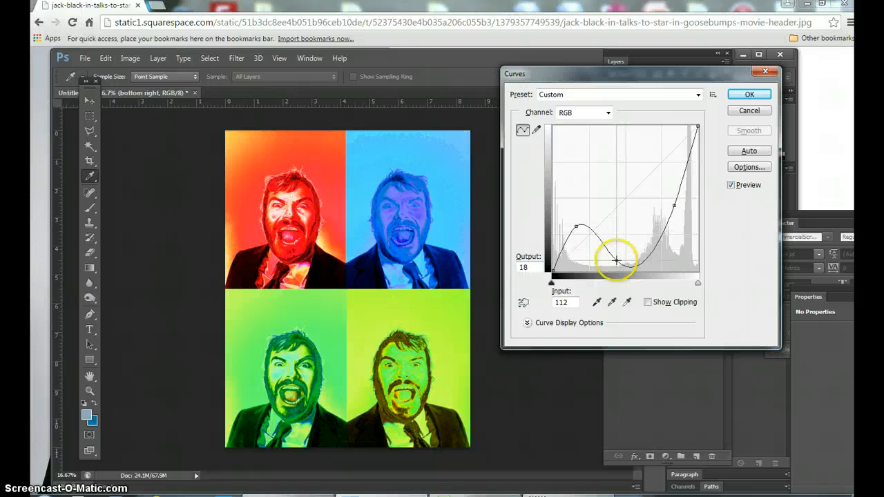
left_click_drag(614, 261, 594, 234)
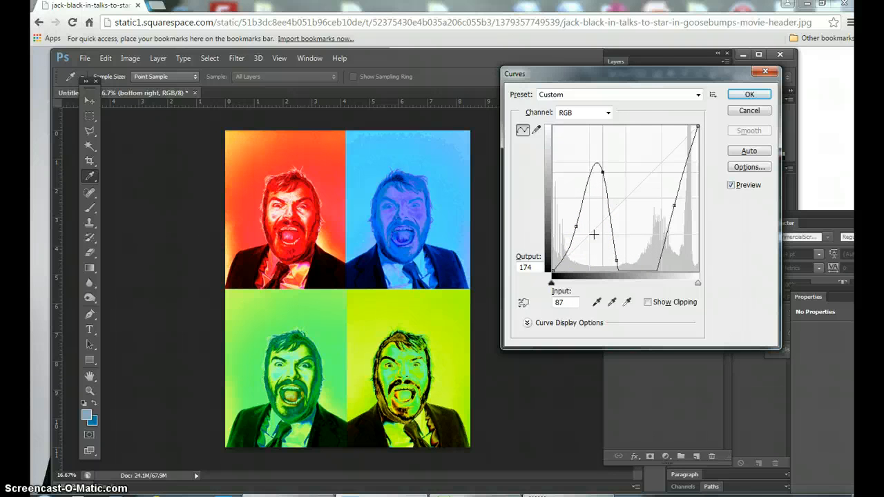
left_click(750, 93)
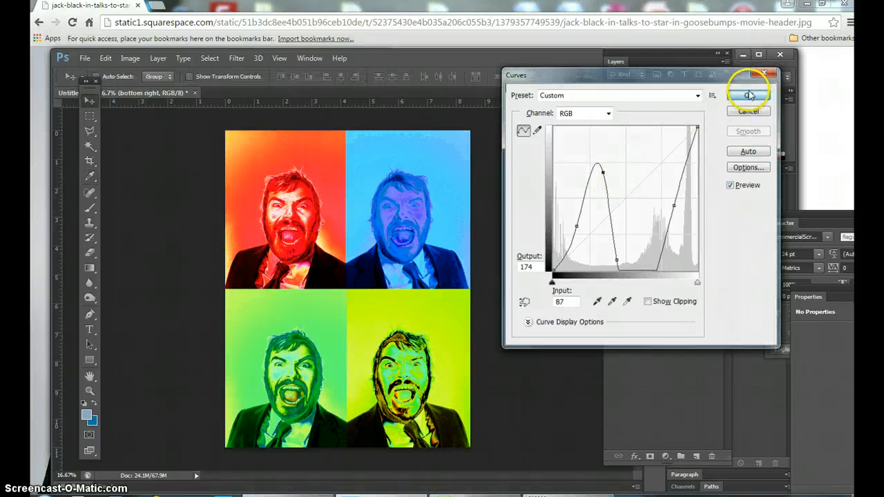
left_click(748, 95)
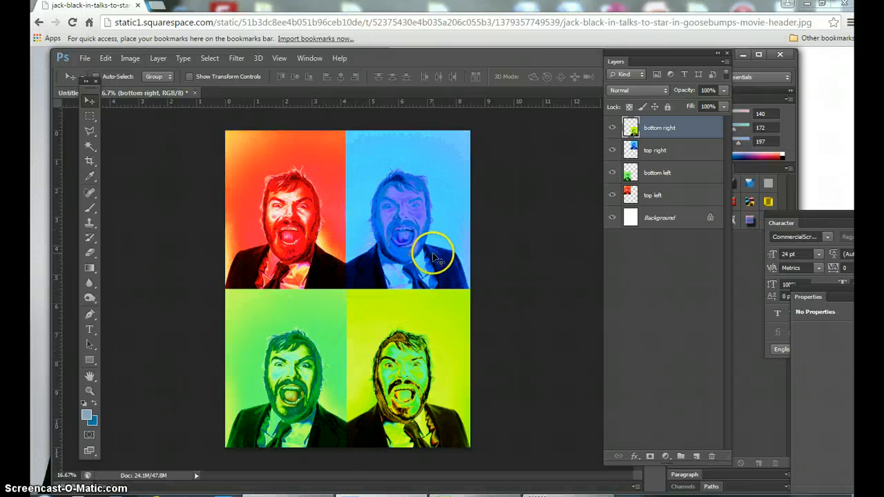
mouse_move(370, 366)
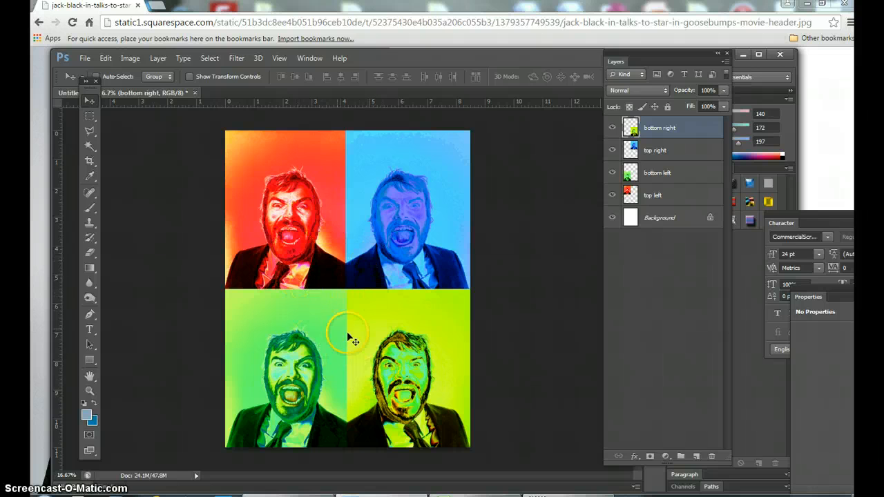
mouse_move(386, 297)
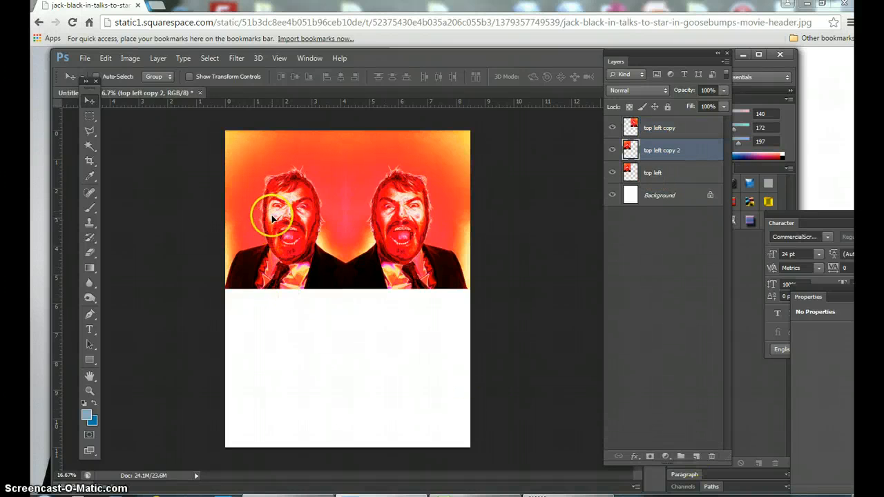
Position red portrait copies in the bottom-left and bottom-right quadrants, keeping the new copy visible
left_click_drag(273, 214, 276, 373)
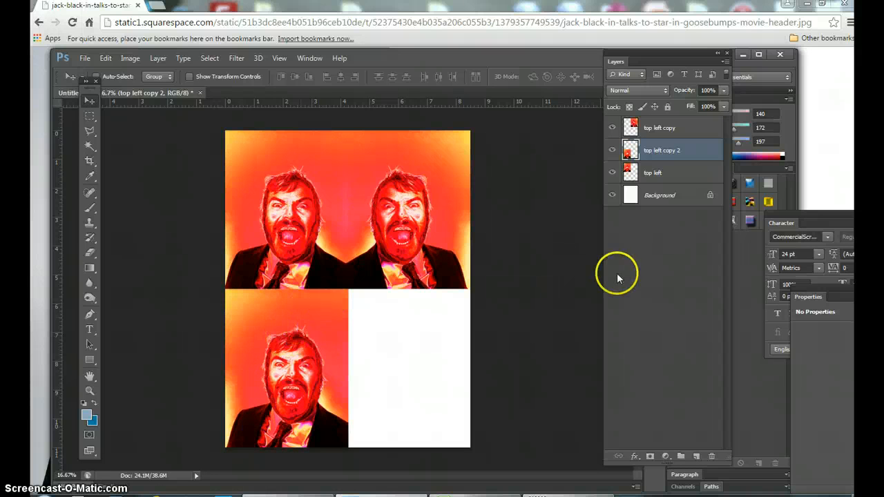
left_click(662, 127)
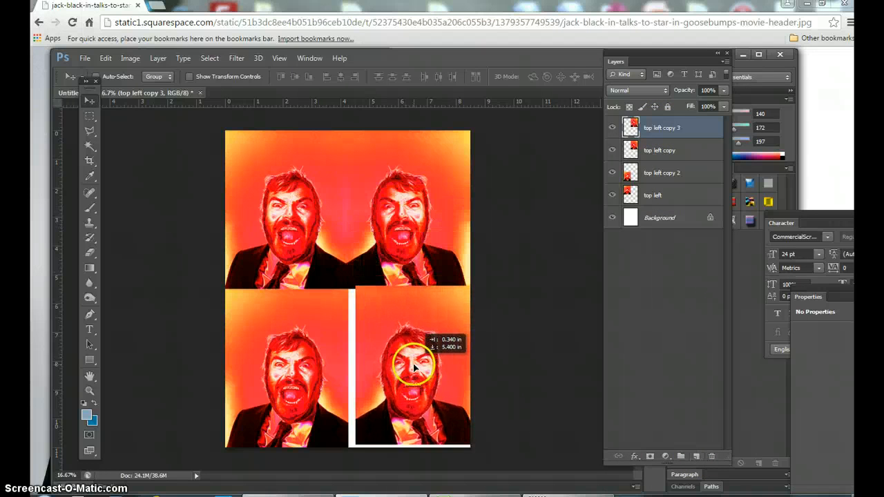
left_click_drag(414, 369, 408, 363)
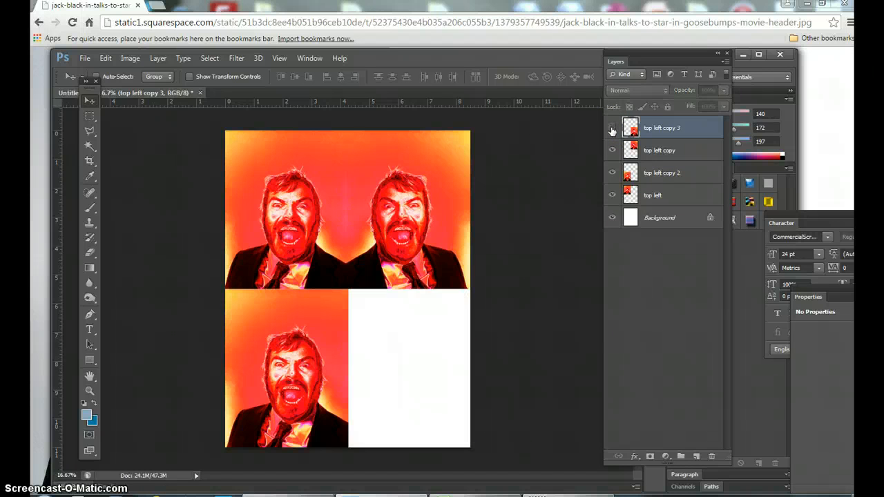
left_click(612, 128)
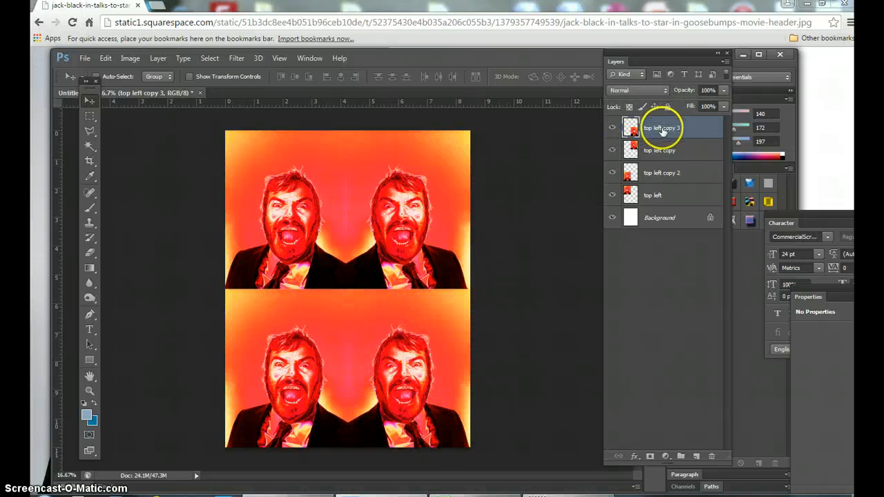
Rename the portrait layers 'bottom right', 'top right' and 'bottom left' in the Layers panel
double_click(661, 127)
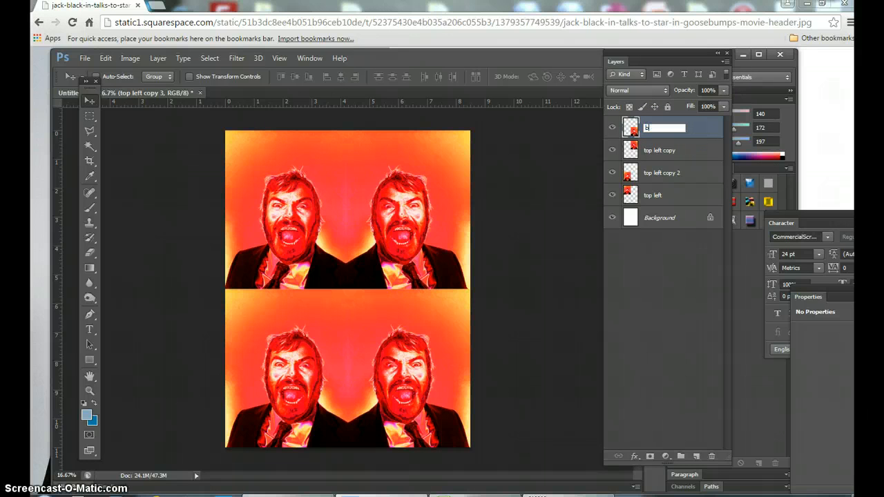
type("bottom right")
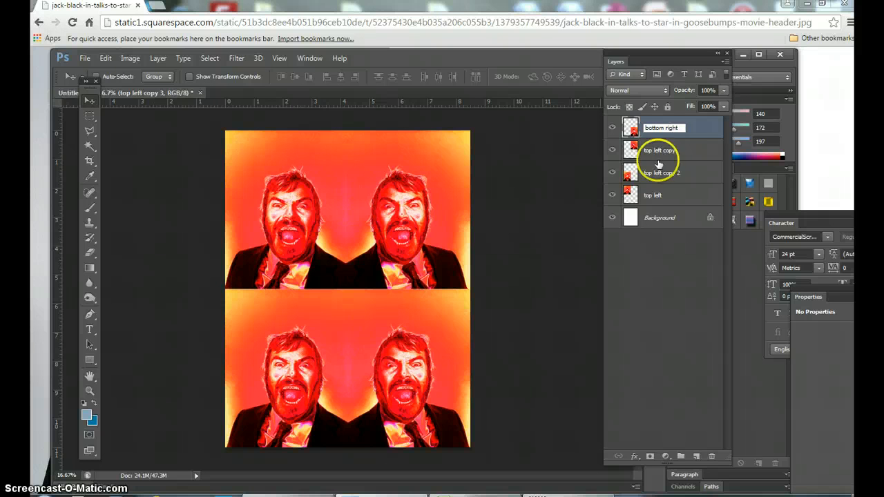
double_click(659, 150)
type("top r")
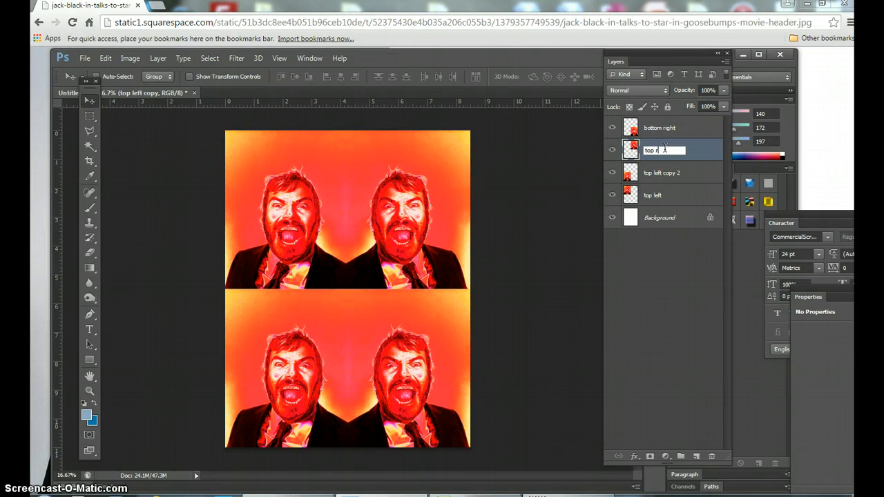
left_click(660, 172)
type("bottom left")
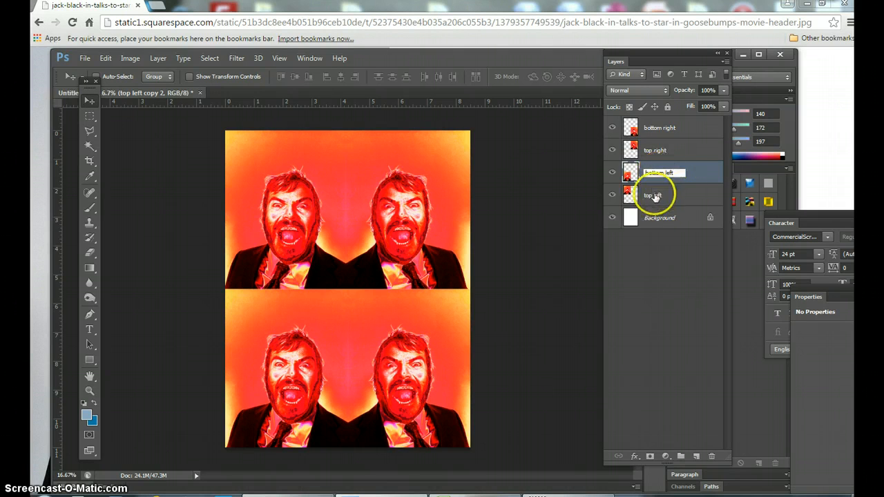
left_click(655, 195)
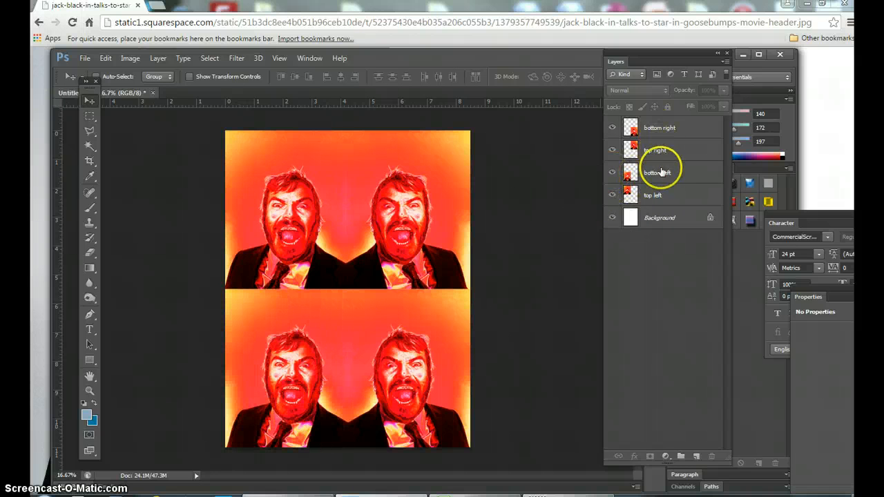
Shift the top-right portrait's hue to -138 for blue and the bottom-left to +116 for green
left_click(655, 151)
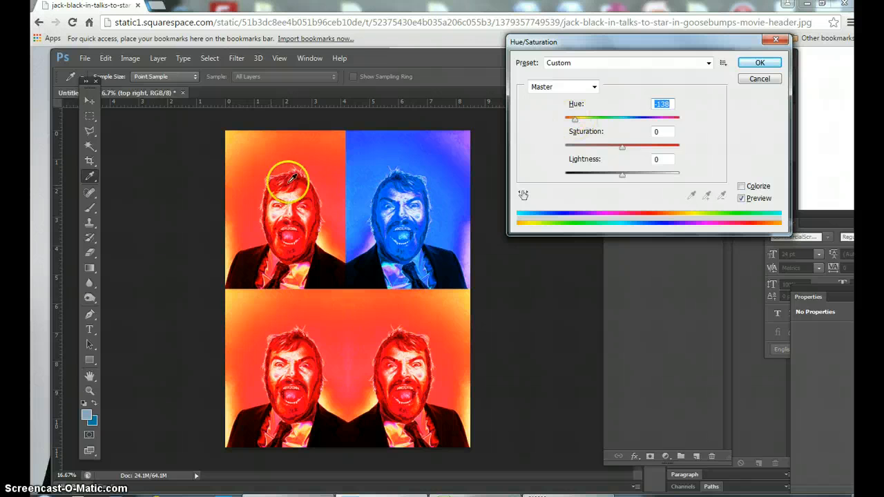
left_click(759, 62)
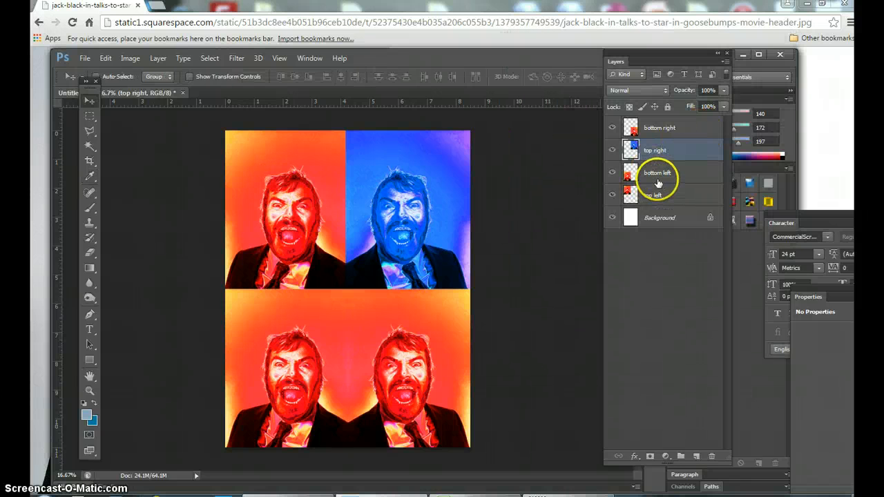
left_click(657, 172)
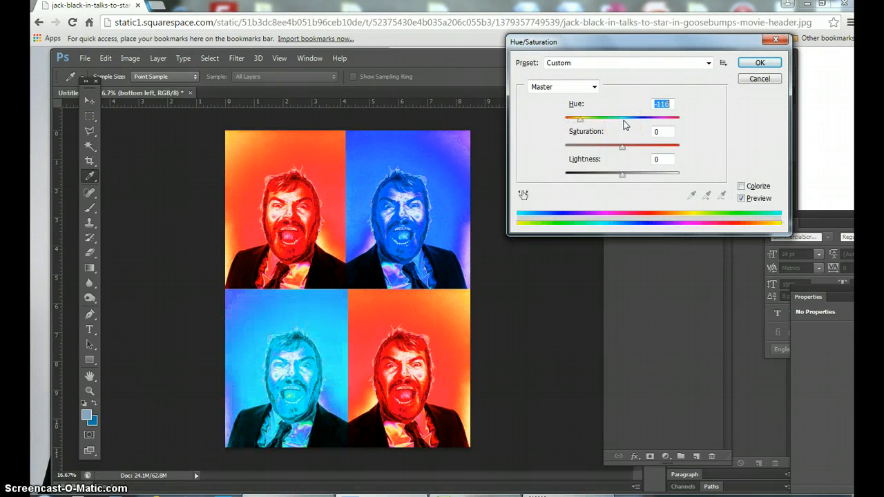
left_click_drag(580, 118, 679, 117)
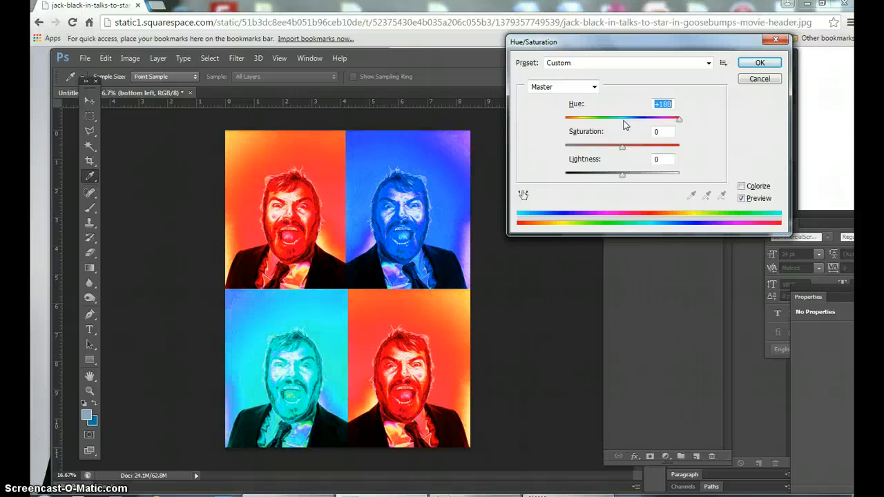
left_click_drag(679, 118, 663, 118)
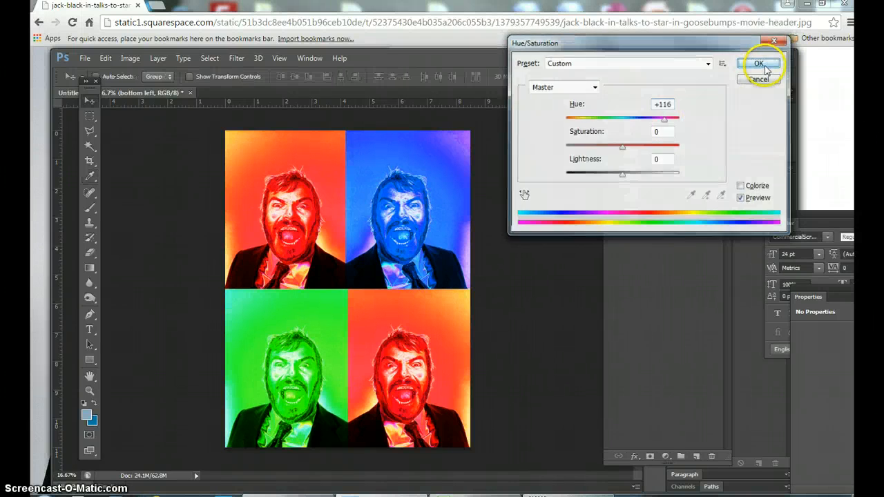
left_click(759, 63)
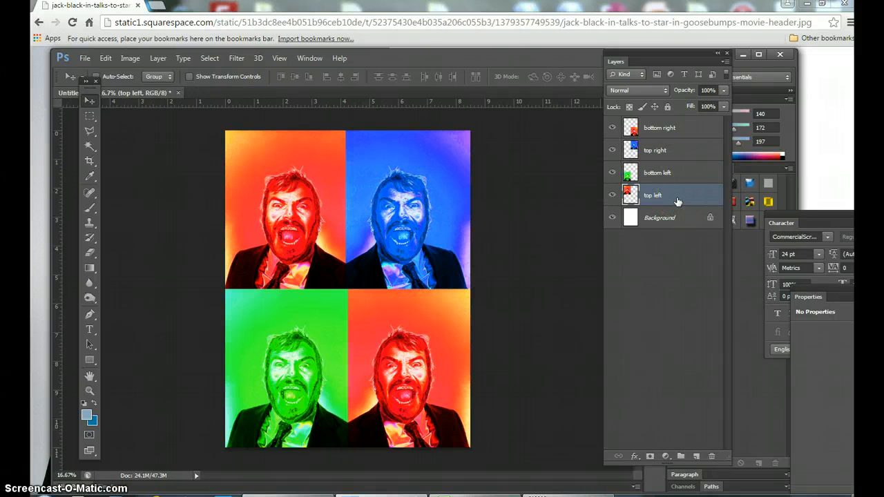
Apply a +71 Hue/Saturation shift to the bottom-right layer to turn it yellow
left_click(659, 127)
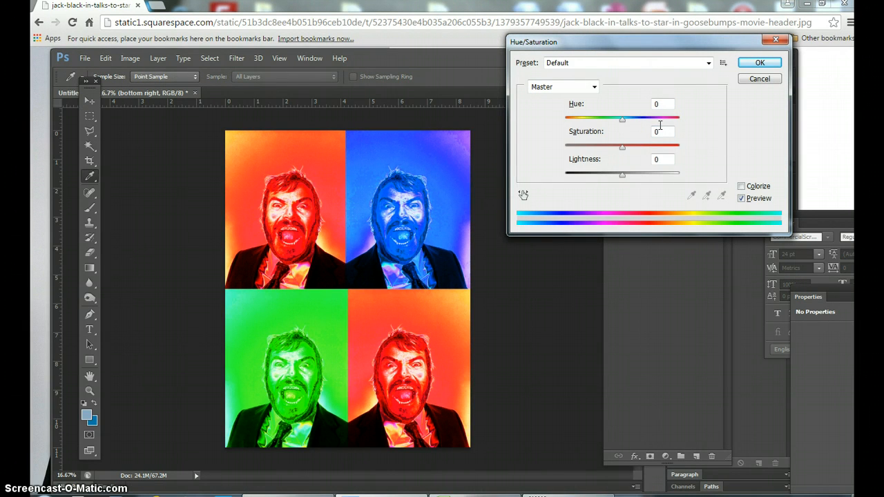
left_click_drag(622, 118, 660, 118)
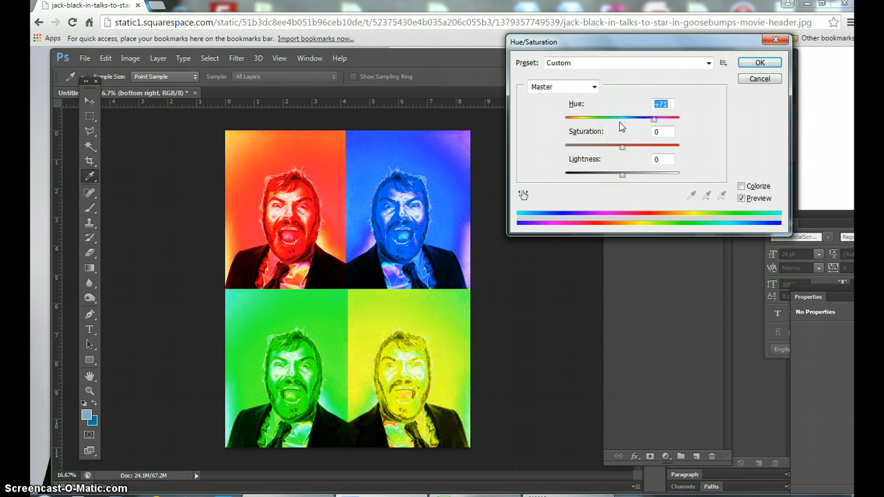
left_click(759, 63)
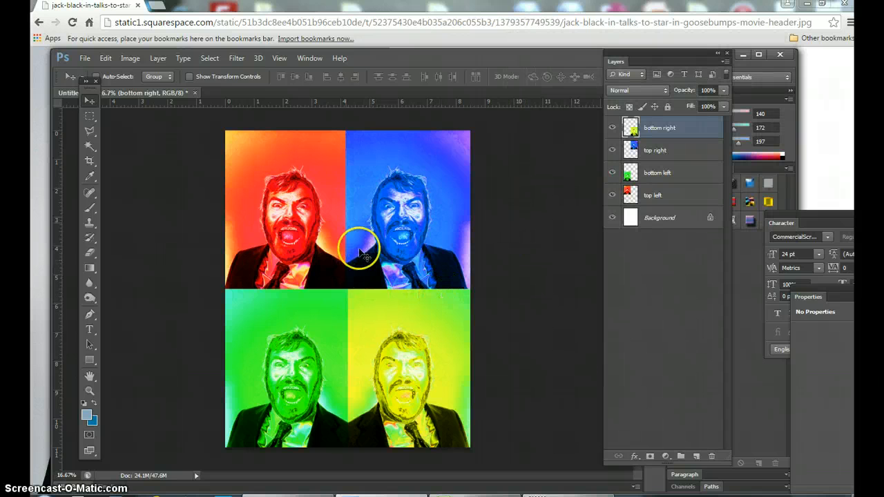
mouse_move(415, 224)
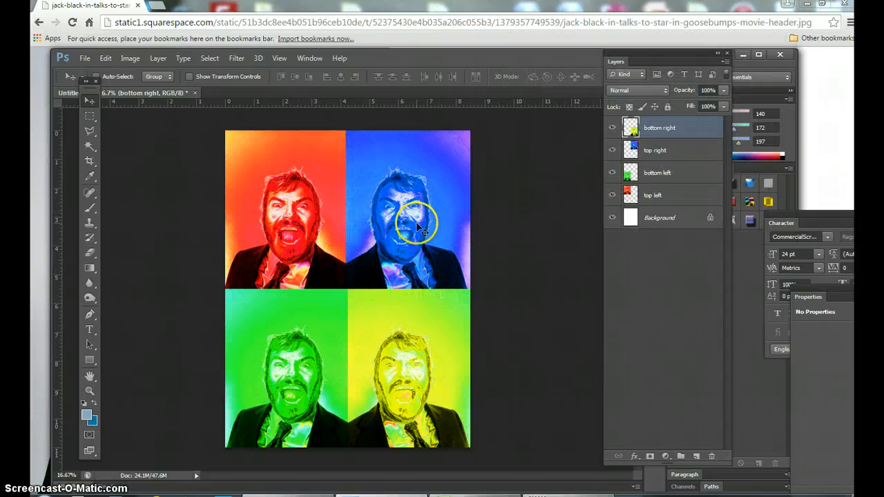